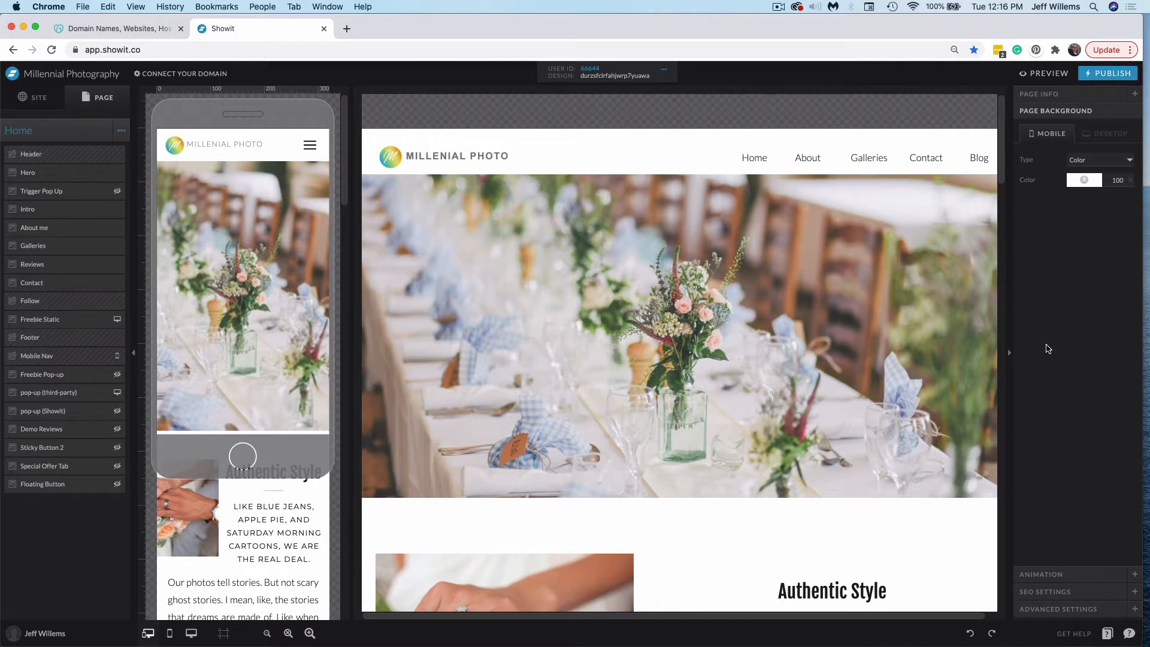
mouse_move(222, 92)
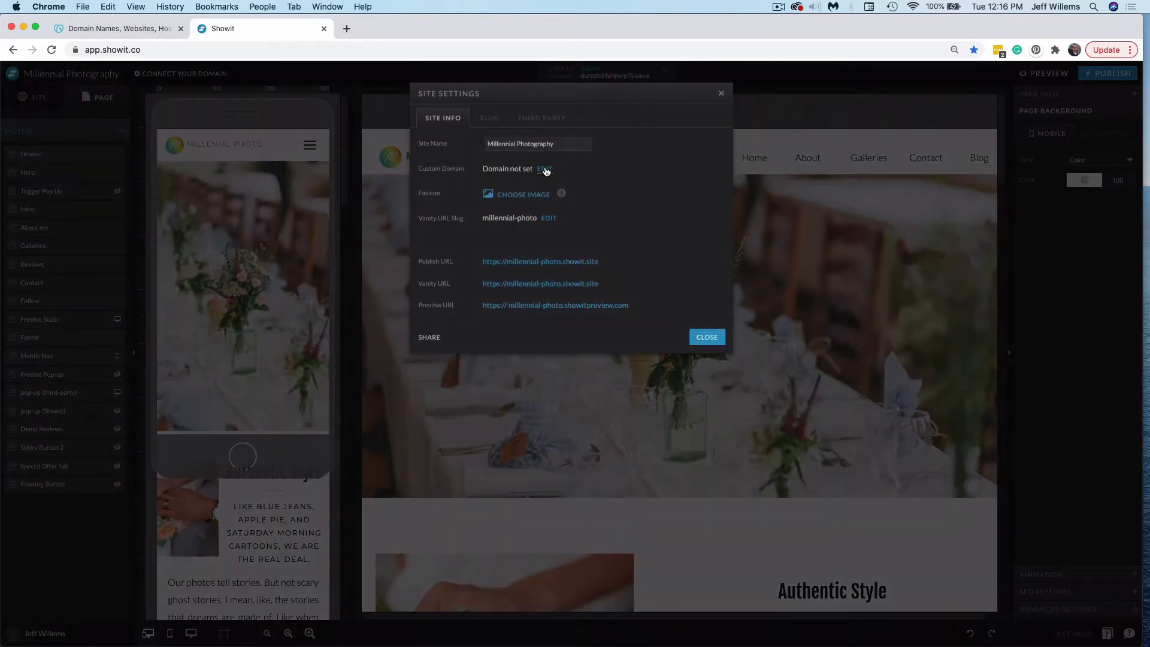
In GoDaddy, open My Products from the Jeff account menu and scroll to the Domains list
left_click(705, 337)
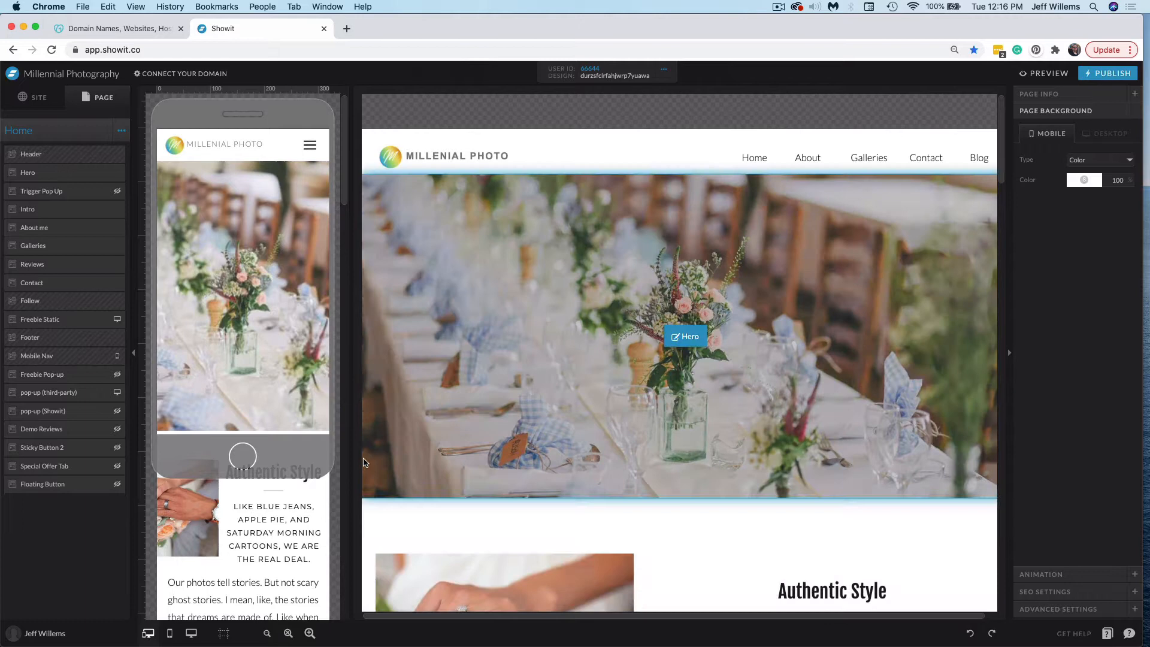
left_click(114, 28)
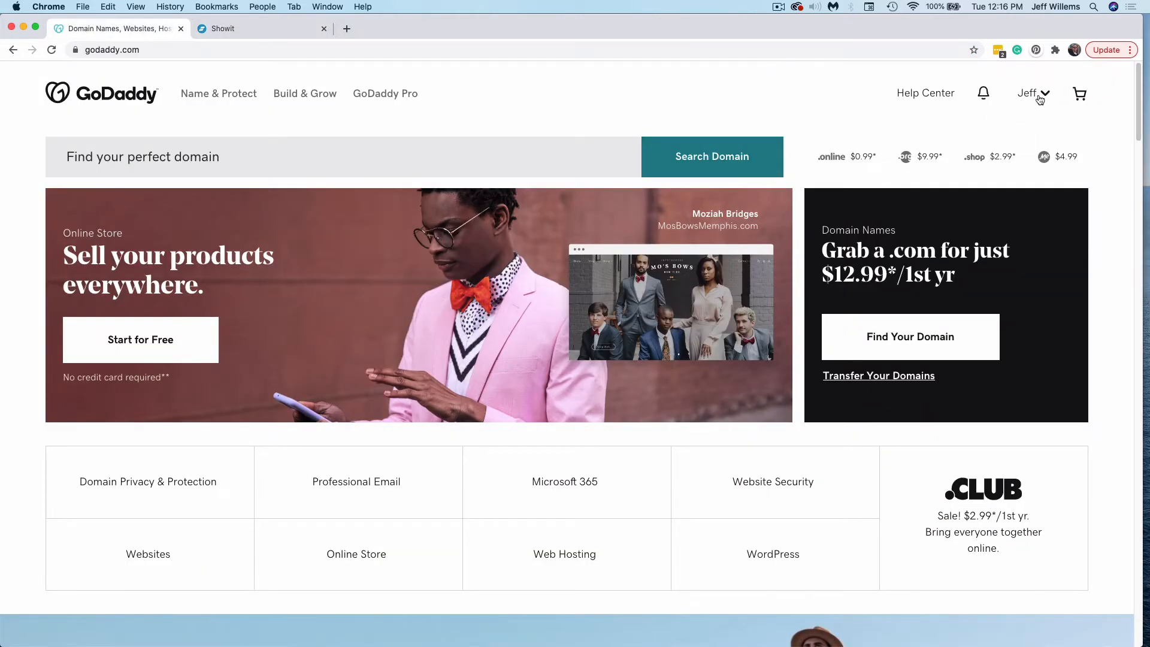
left_click(1028, 93)
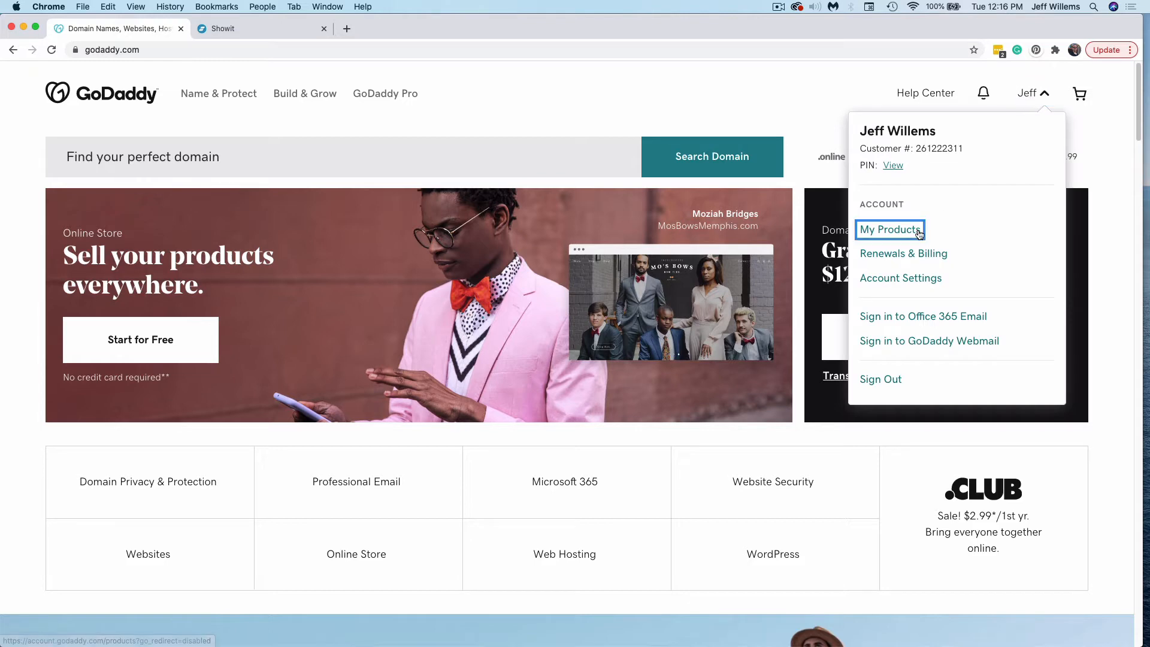
left_click(889, 230)
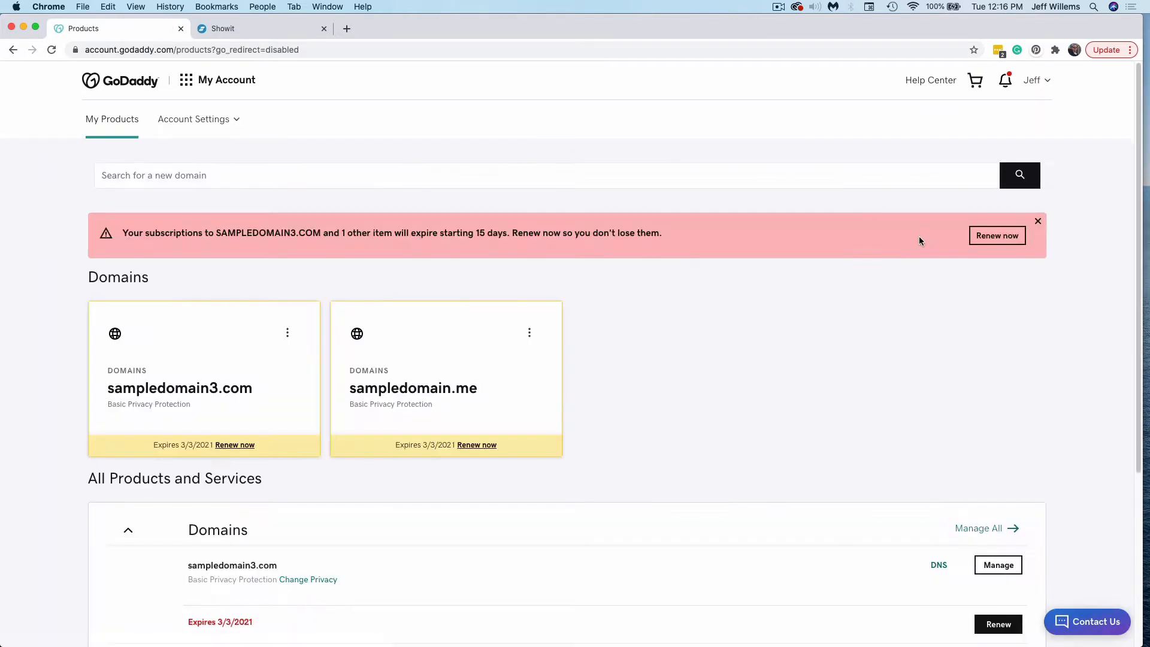
scroll("down", 3)
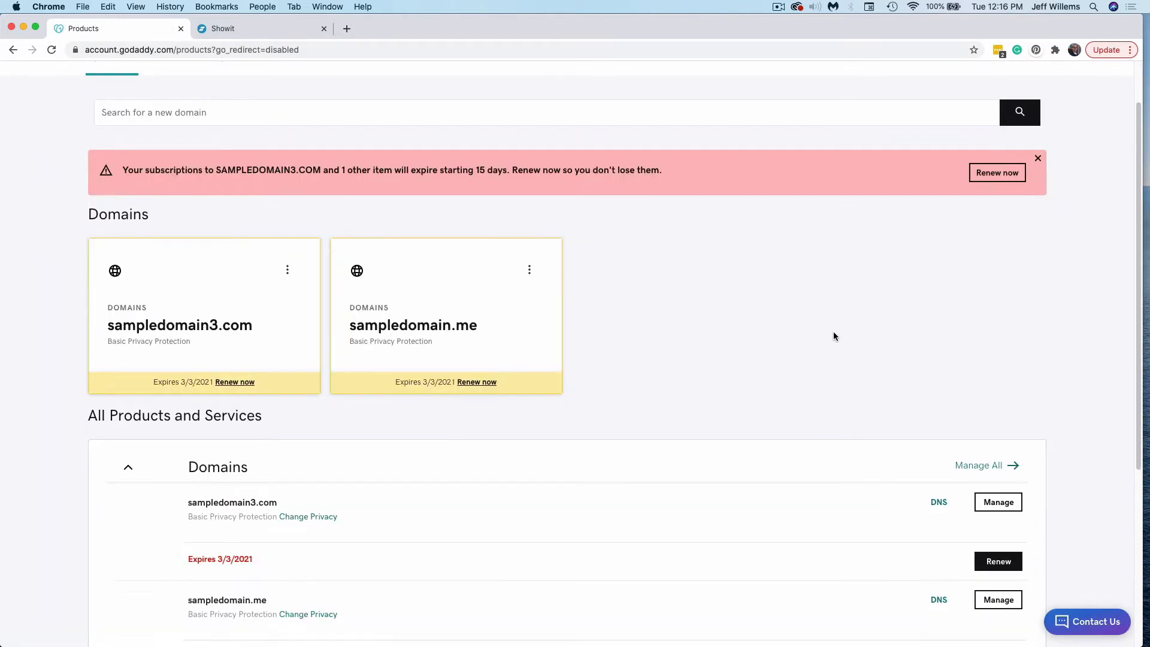
scroll("down", 3)
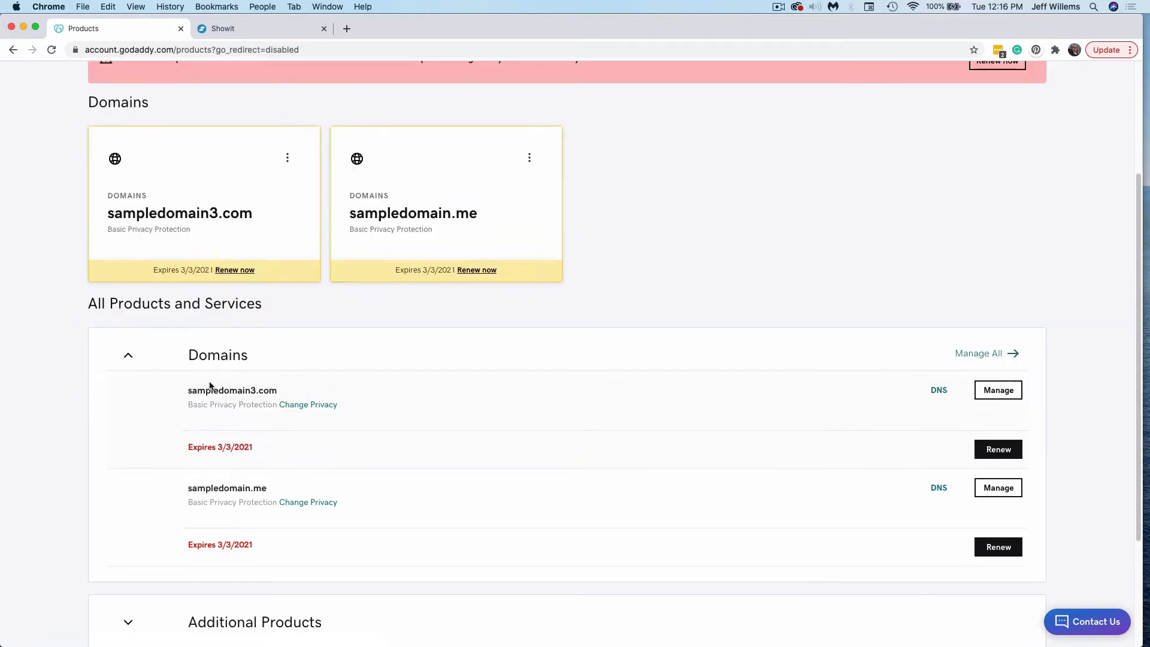
mouse_move(667, 396)
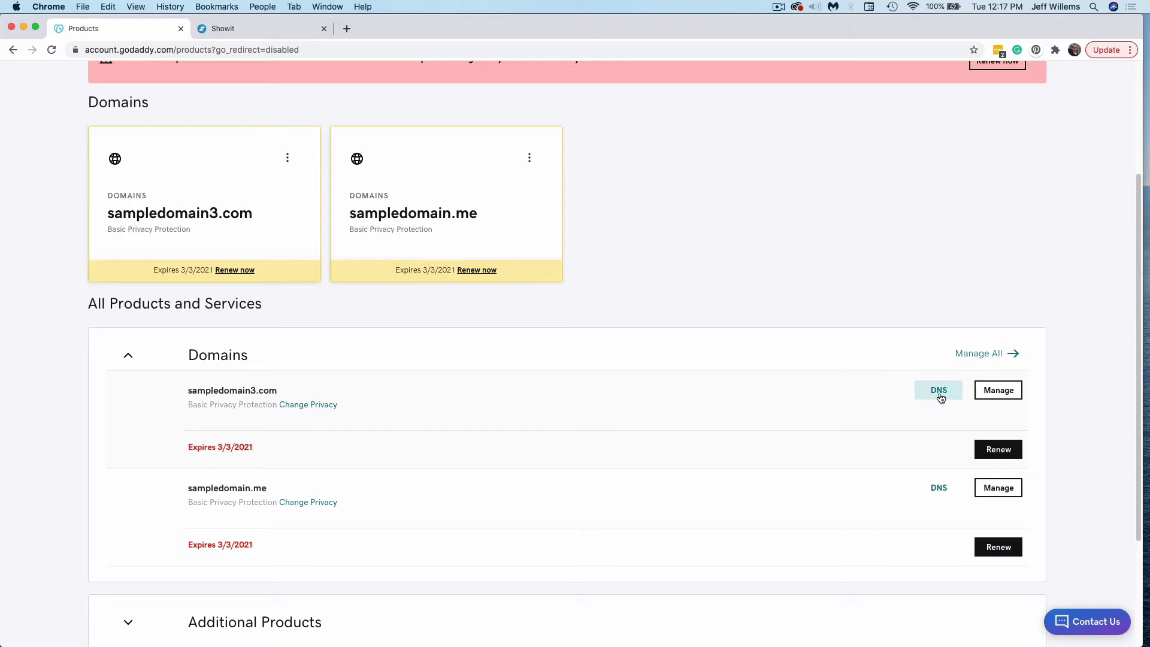
Open DNS Management for sampledomain3.com to review its existing records
left_click(938, 389)
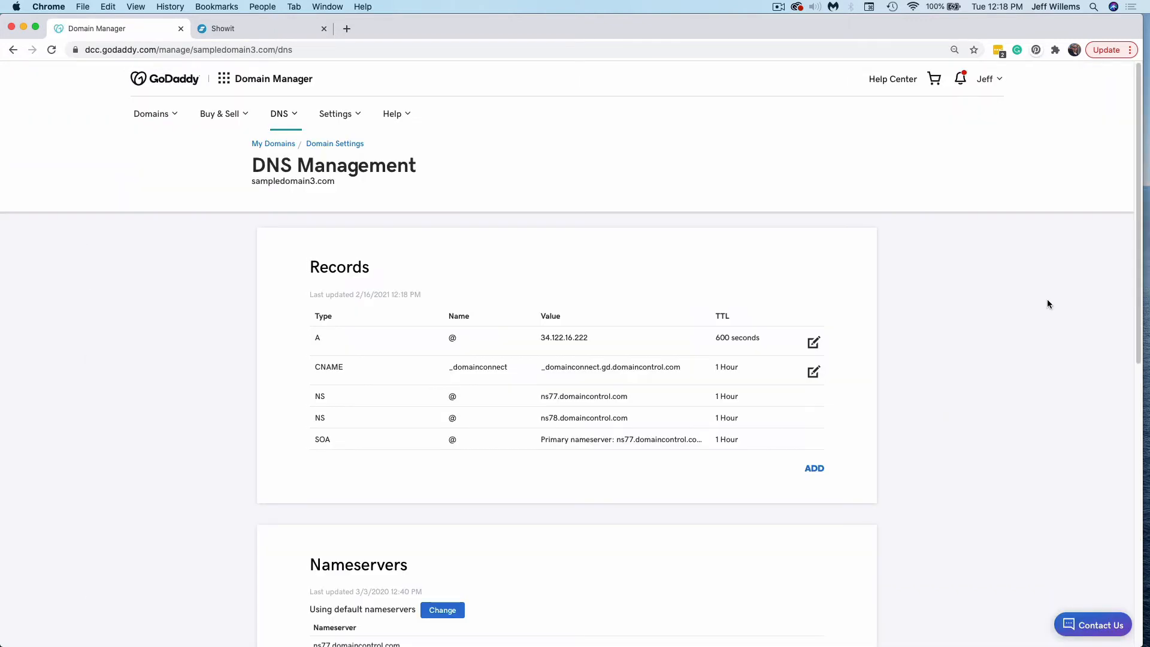
mouse_move(648, 257)
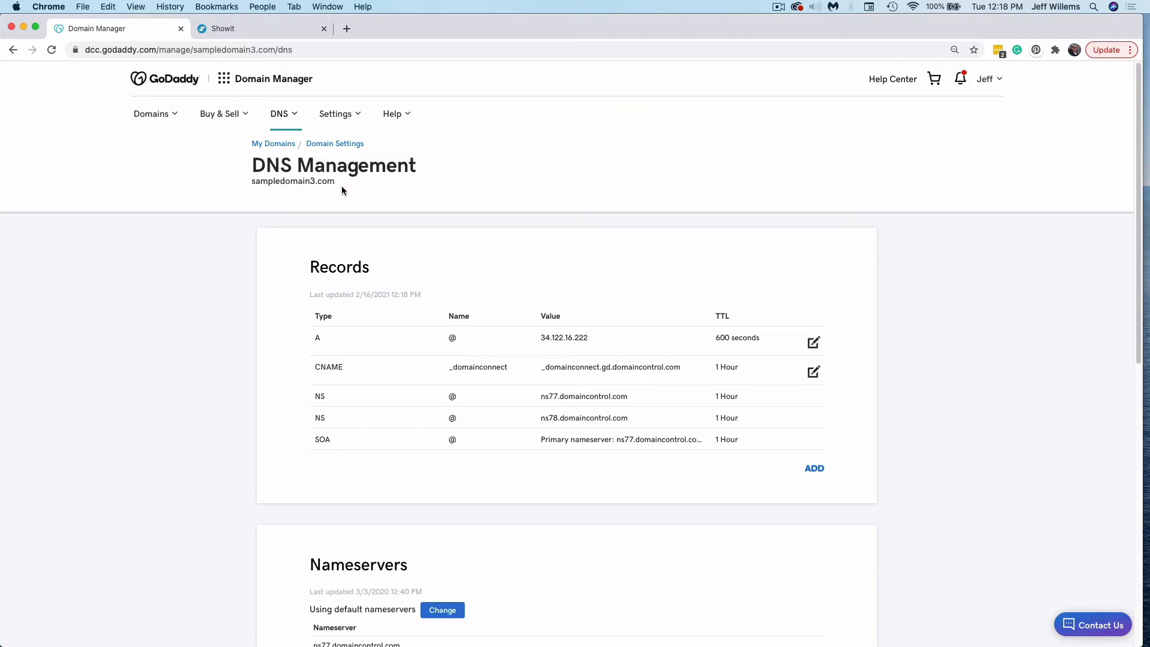
mouse_move(363, 356)
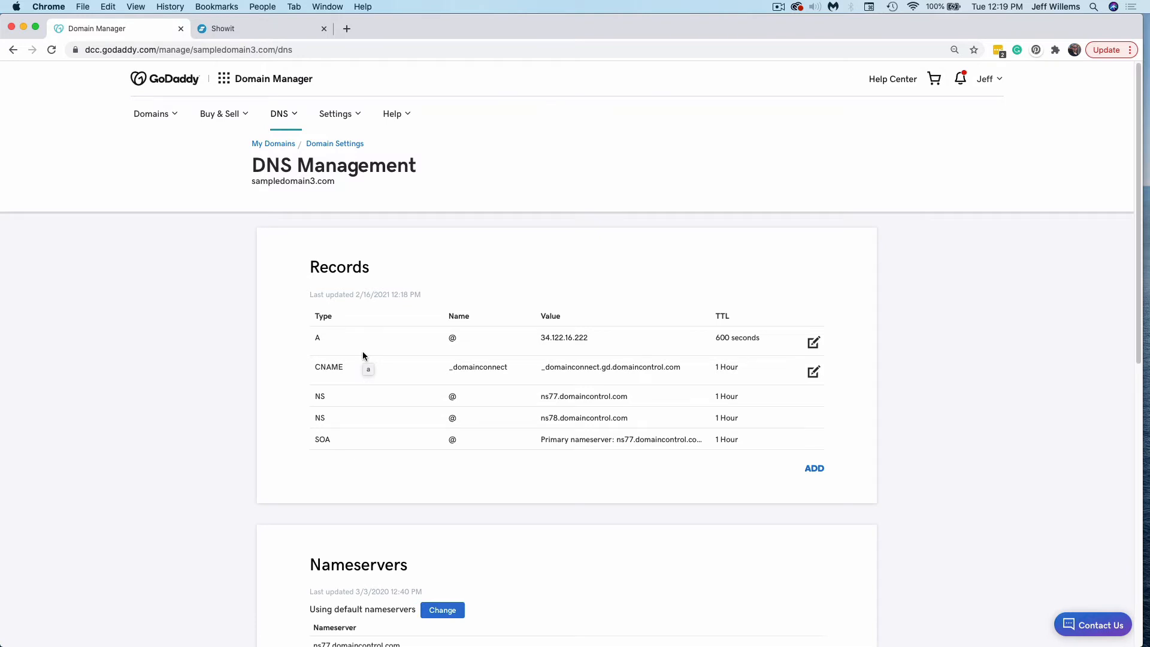
mouse_move(654, 443)
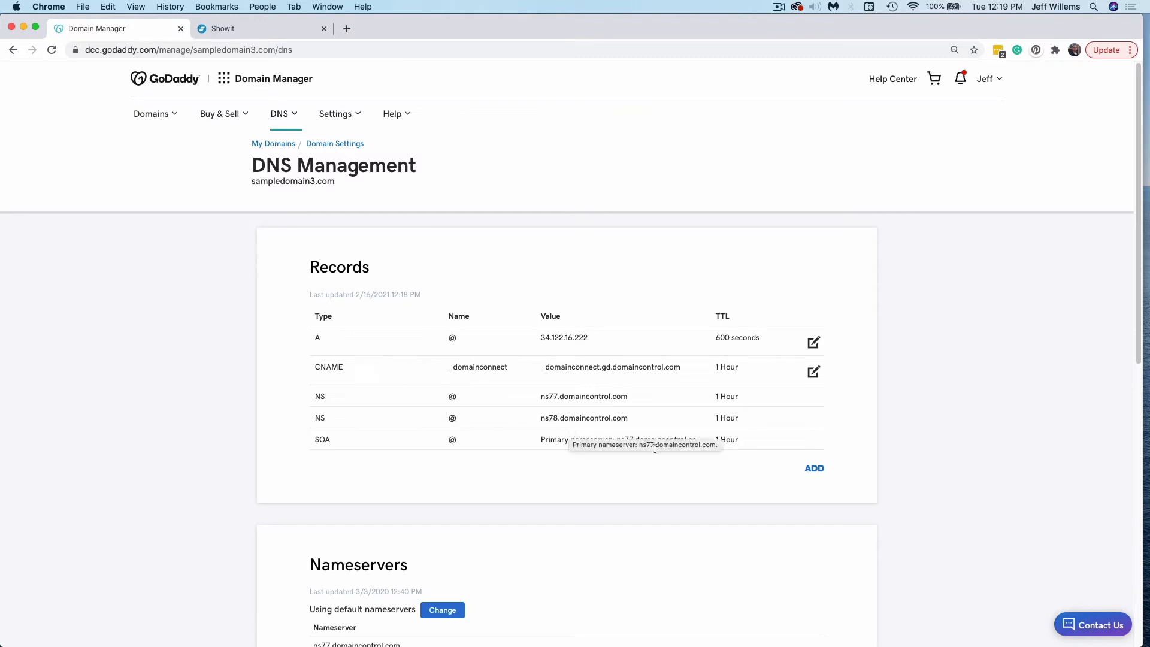
mouse_move(904, 446)
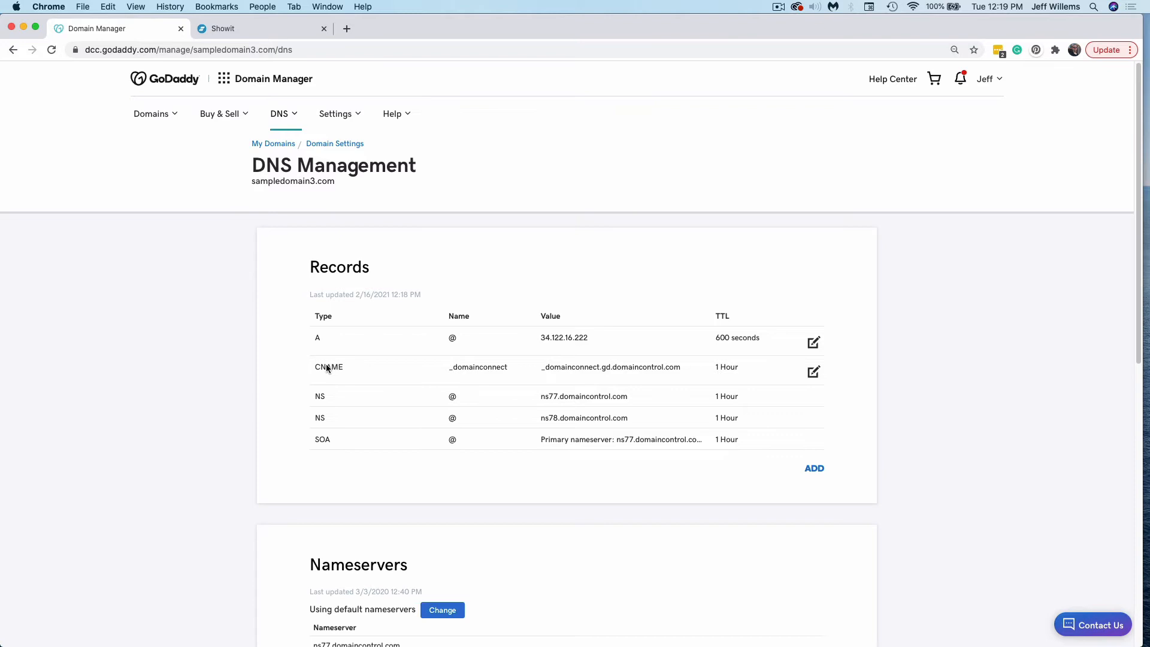
mouse_move(692, 341)
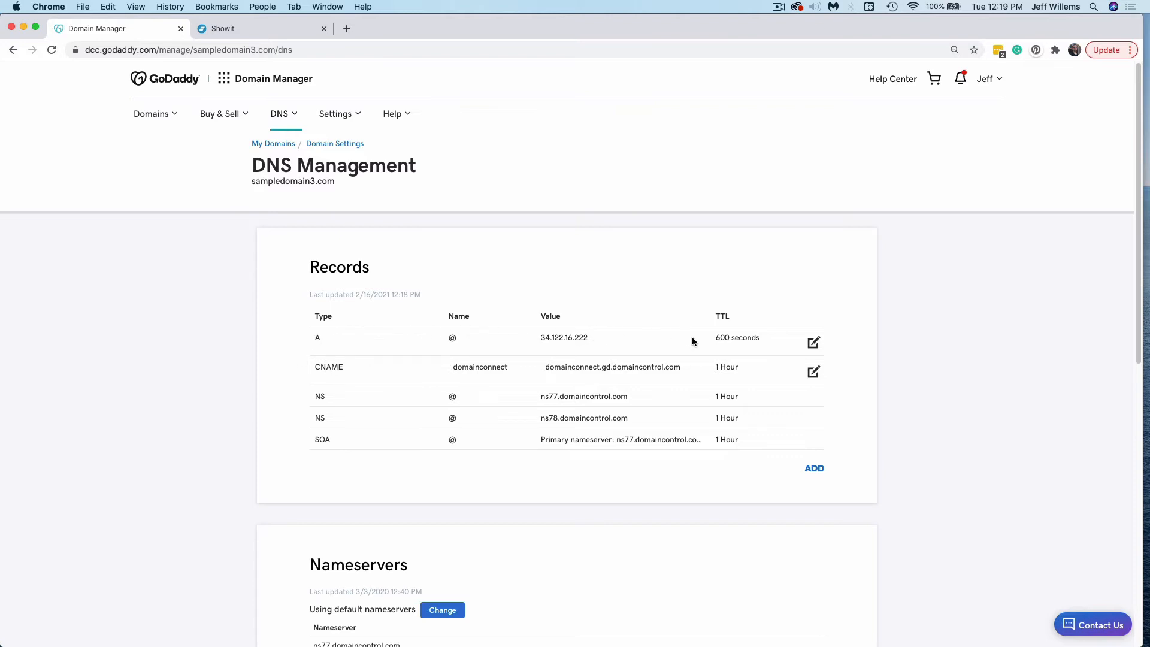
mouse_move(872, 383)
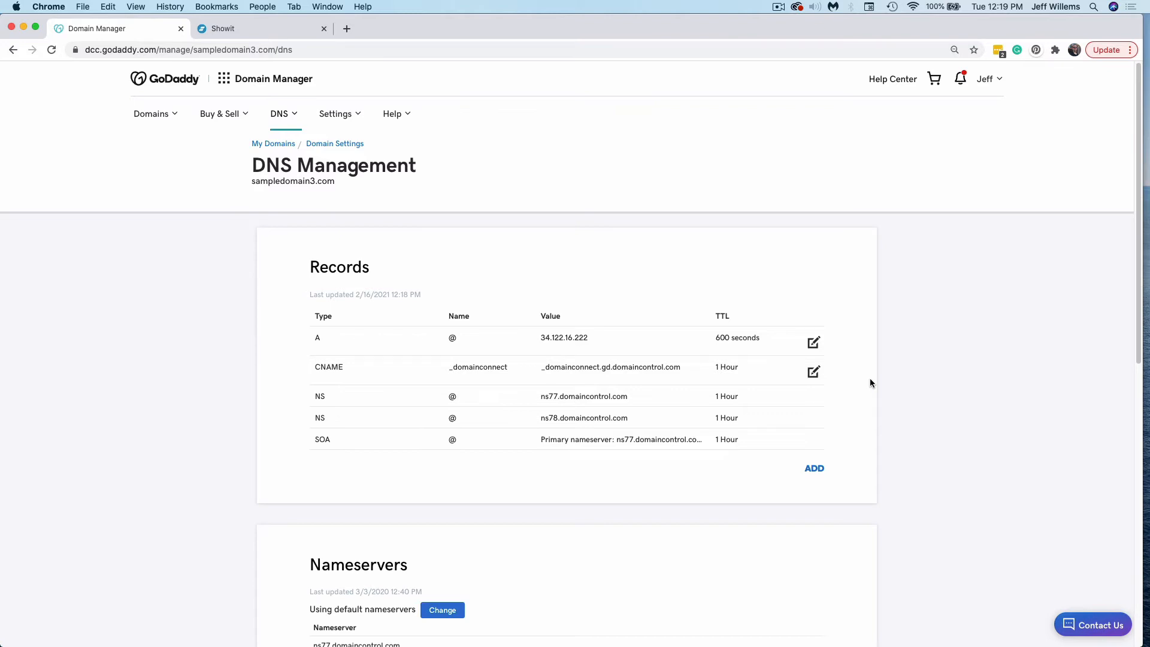
mouse_move(888, 395)
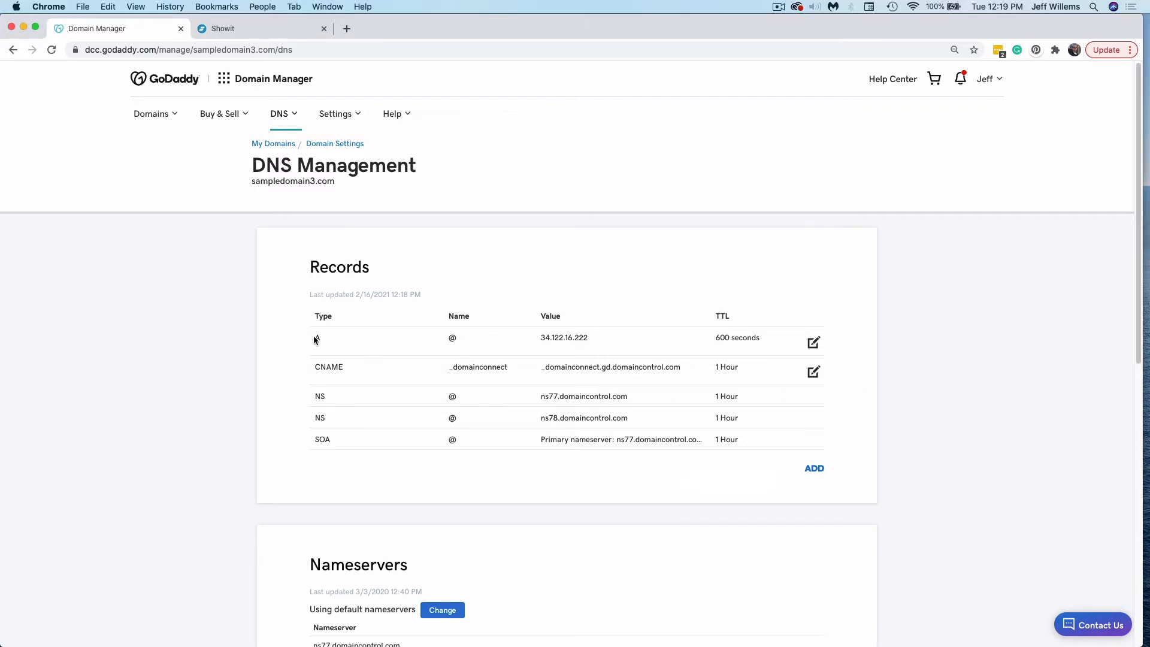
mouse_move(451, 338)
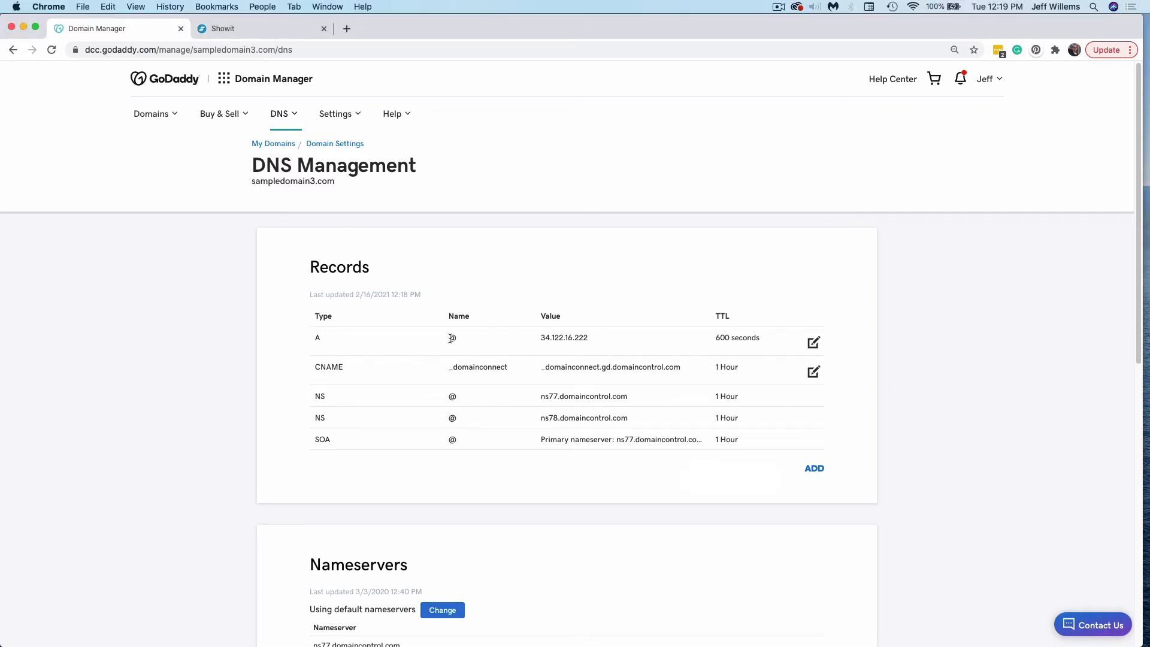
mouse_move(456, 346)
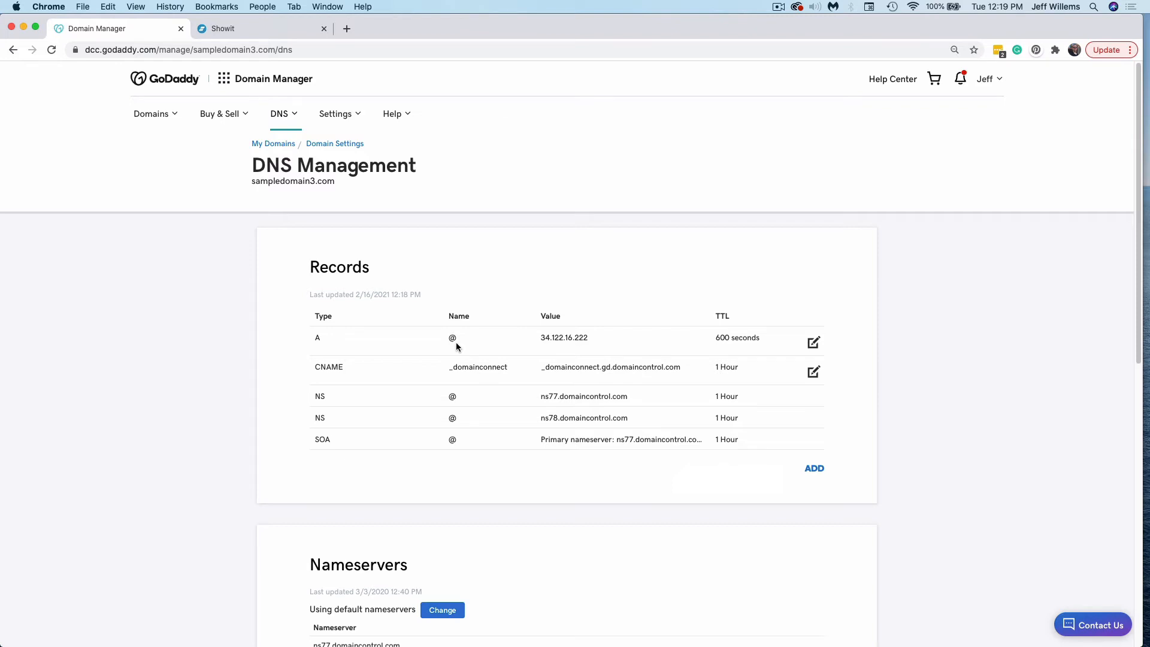
left_click(813, 342)
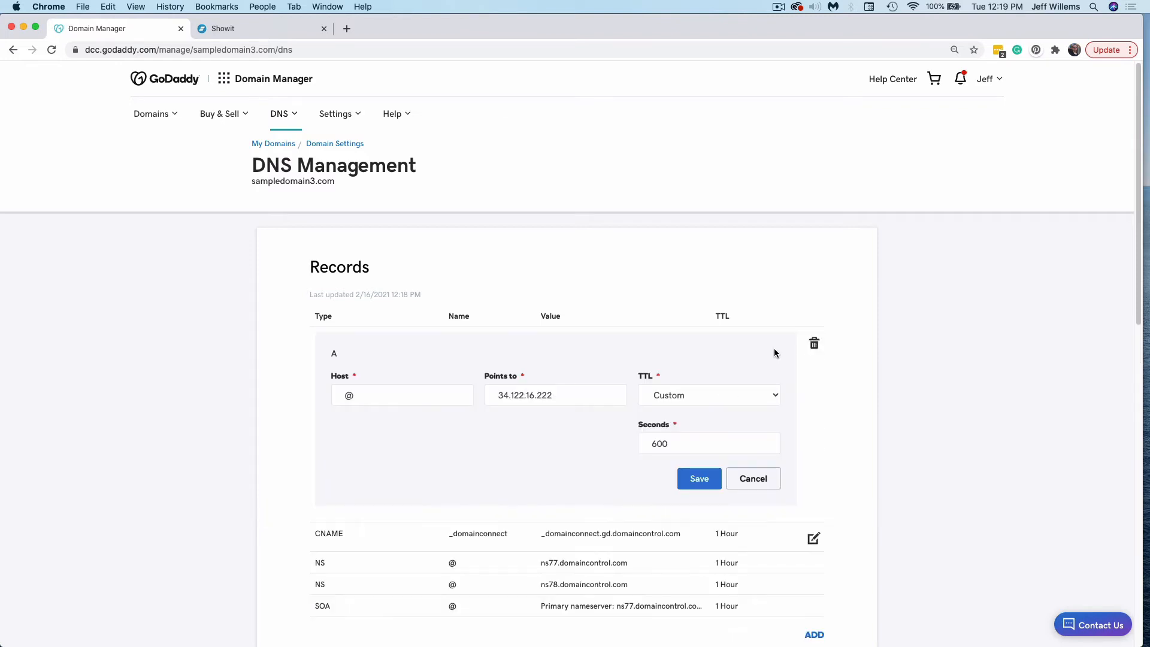
left_click(555, 394)
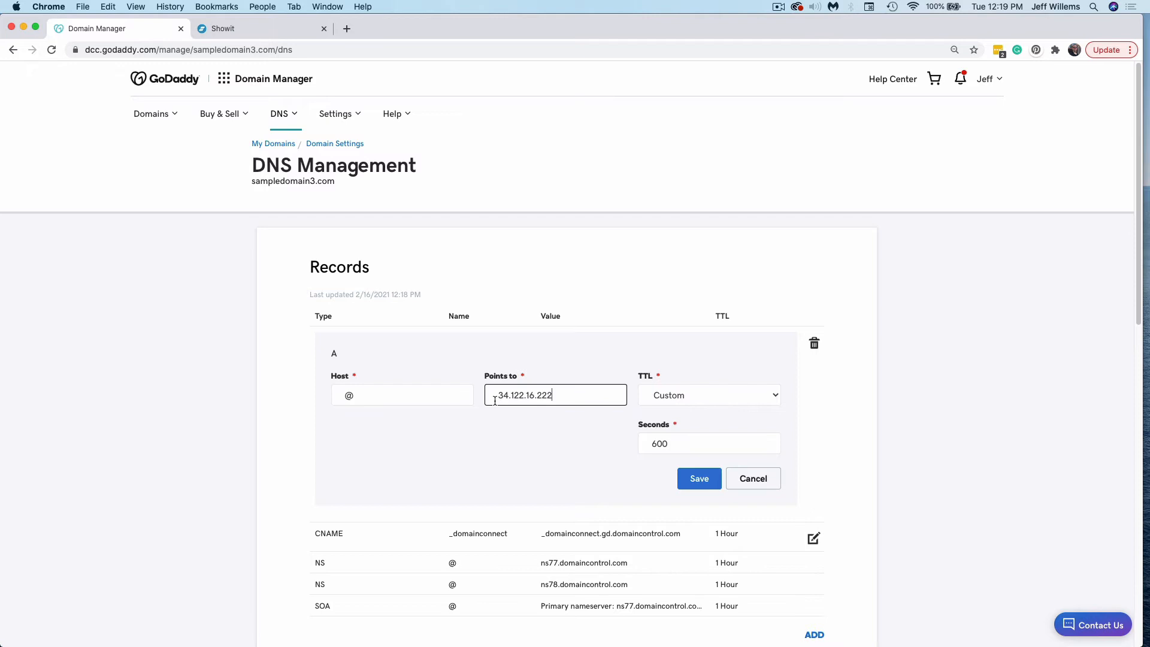
triple_click(554, 395)
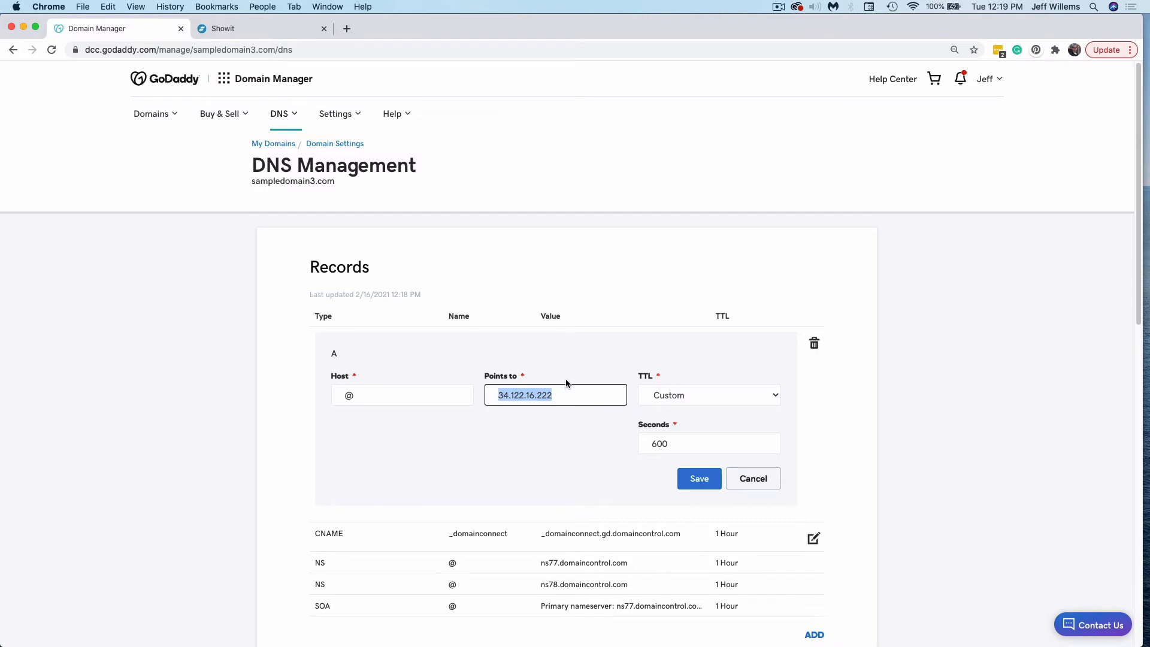
type("75.101.134.27")
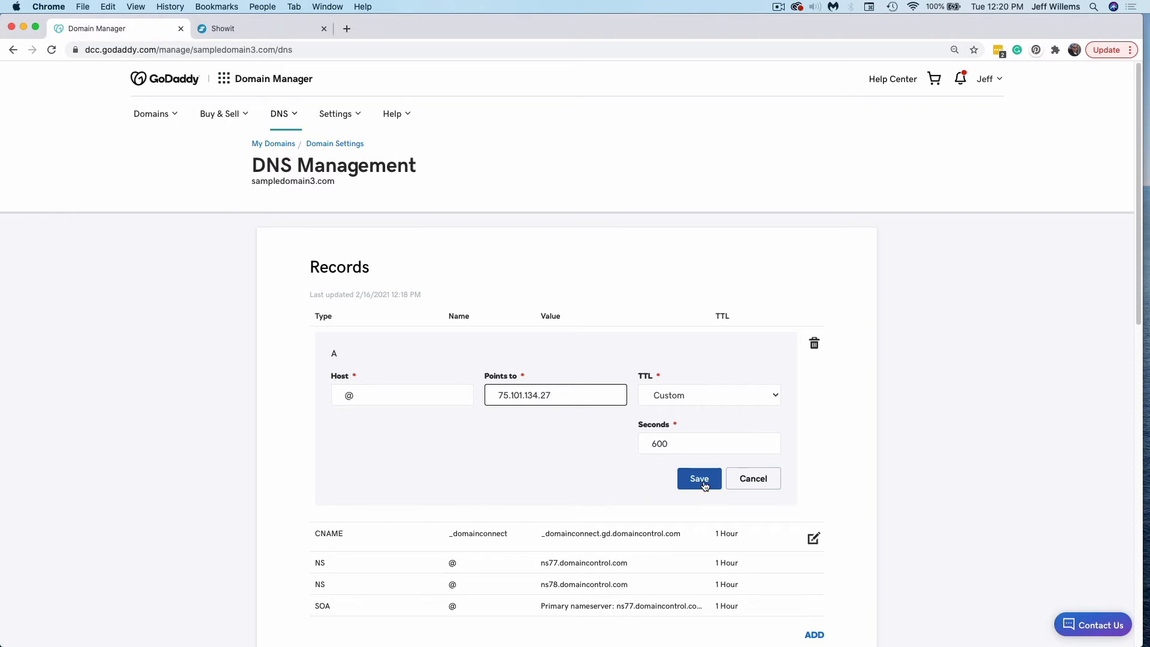
left_click(697, 478)
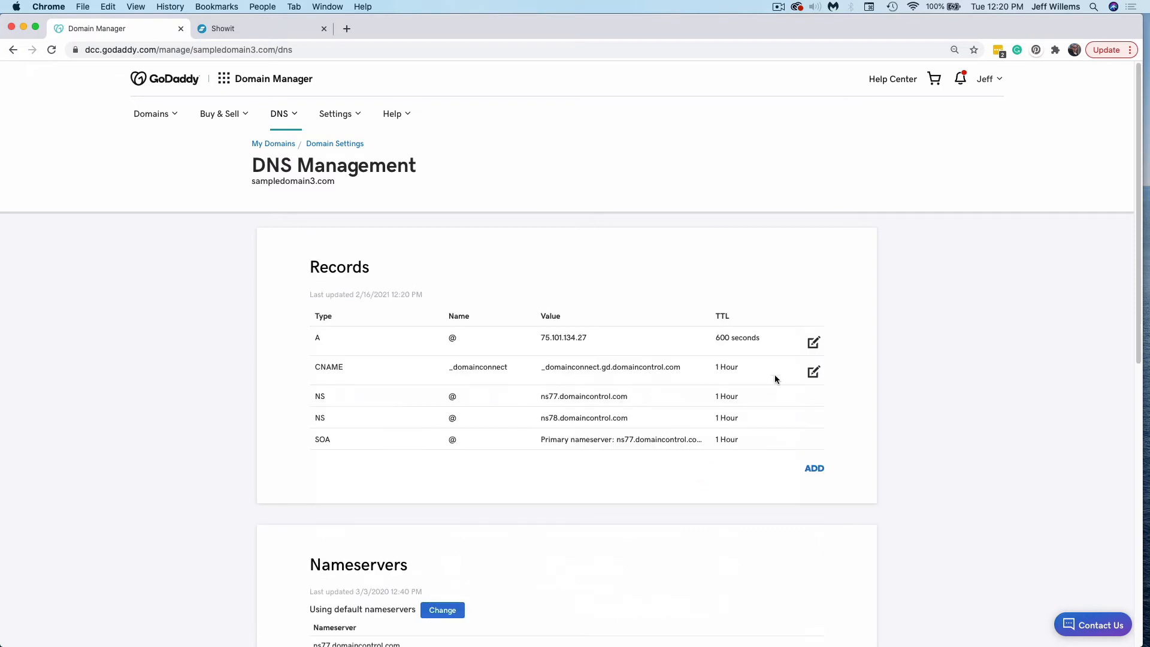
mouse_move(814, 389)
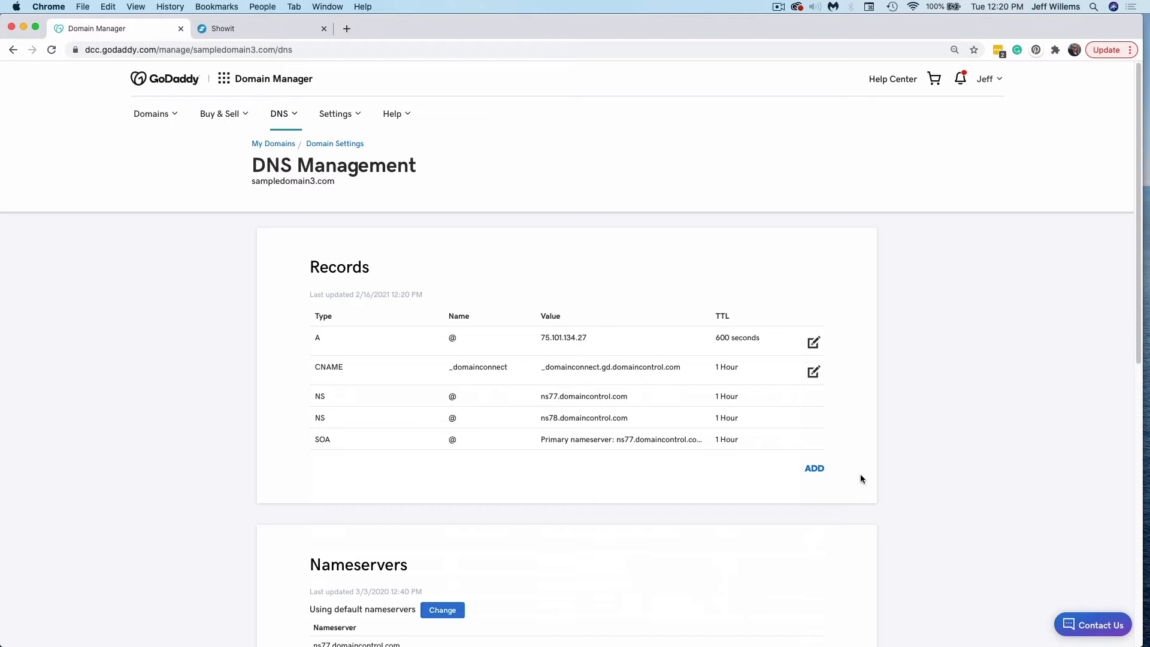
mouse_move(858, 480)
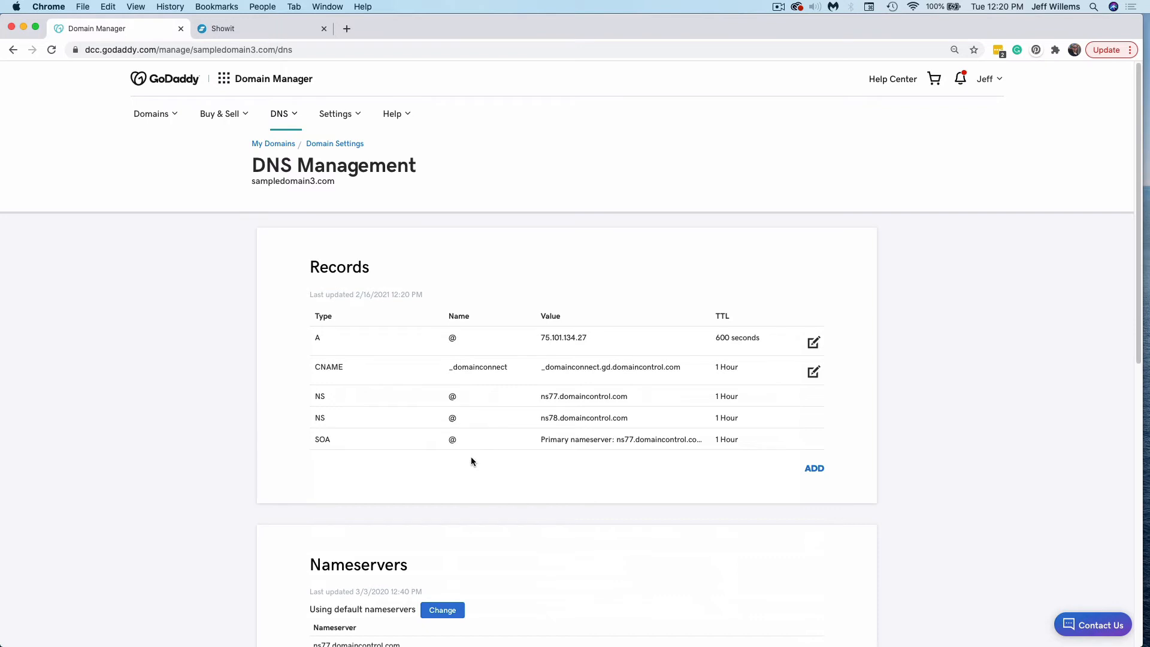
mouse_move(481, 460)
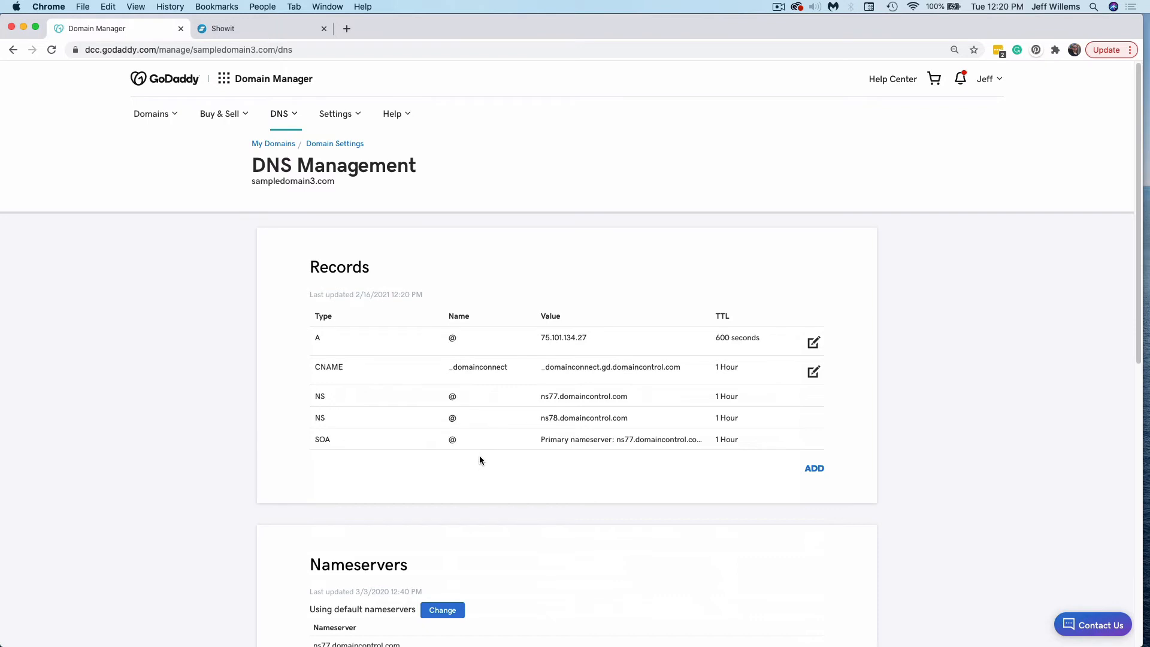
mouse_move(504, 475)
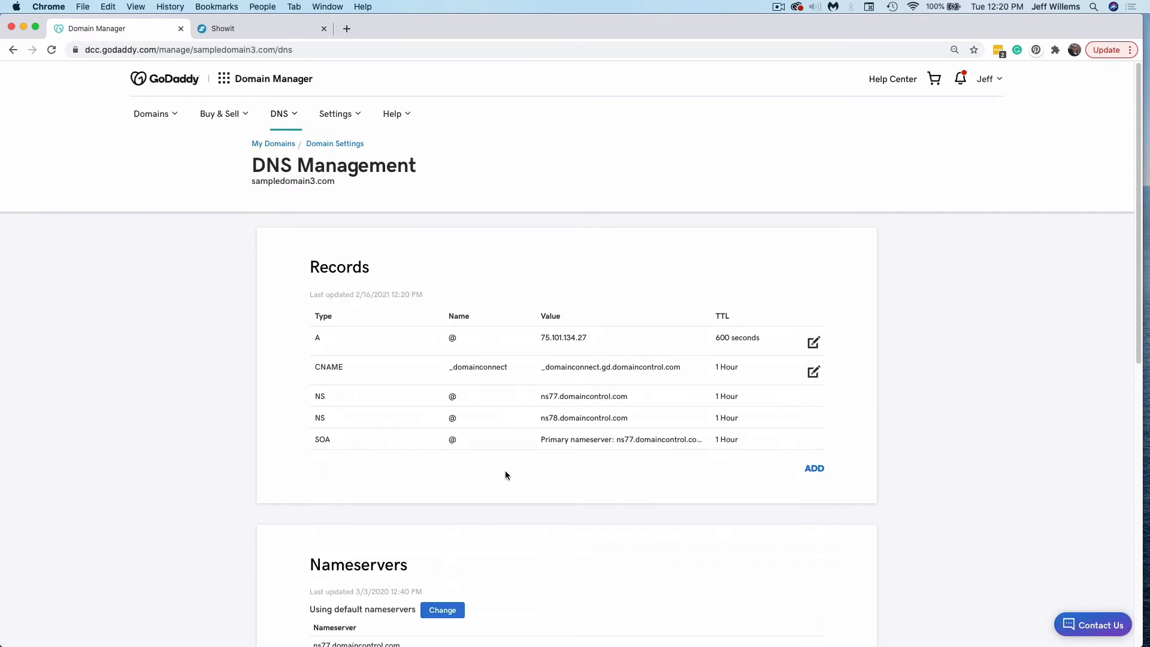
mouse_move(490, 437)
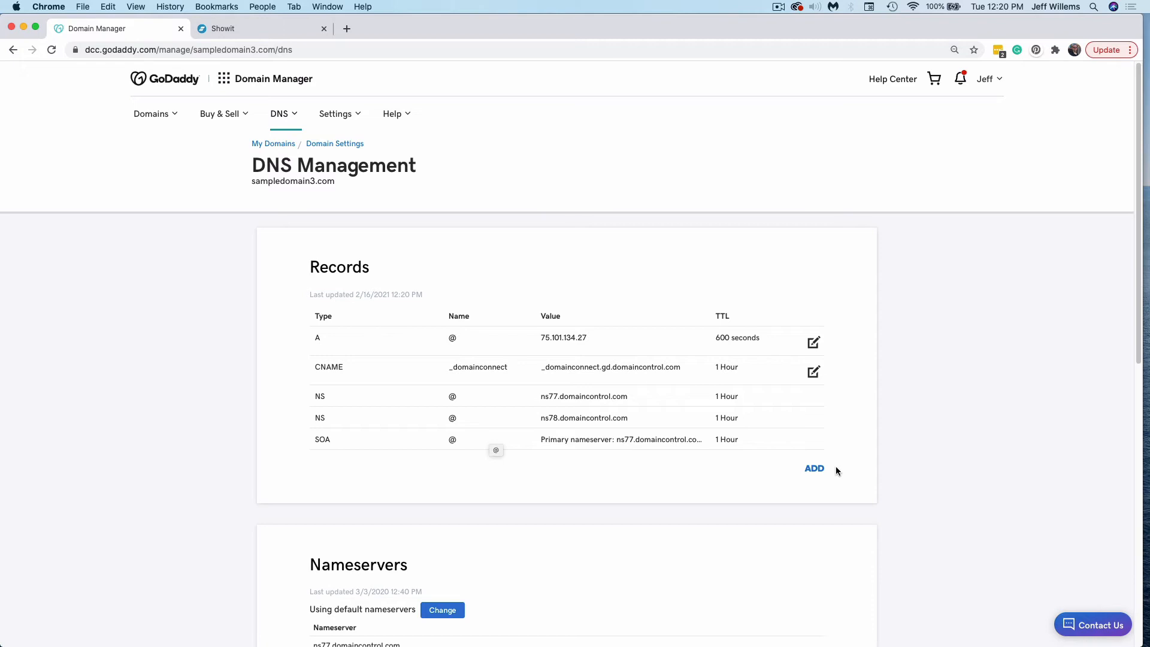
Add and save a wildcard (*) A record pointing to 75.101.134.27
left_click(814, 469)
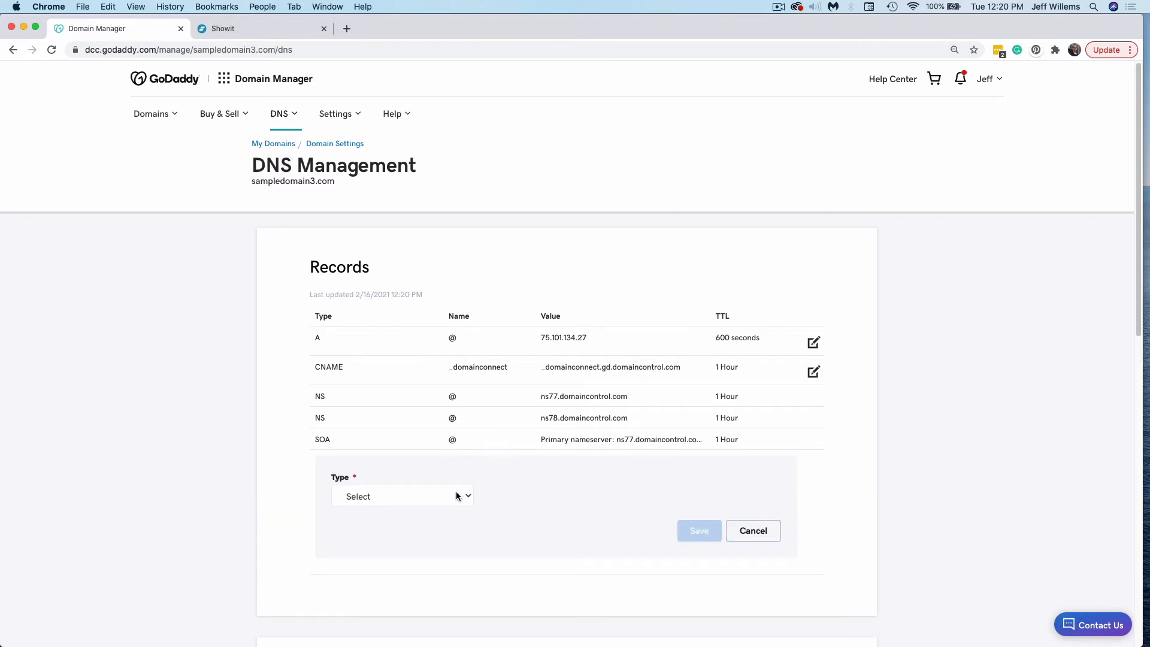
left_click(402, 496)
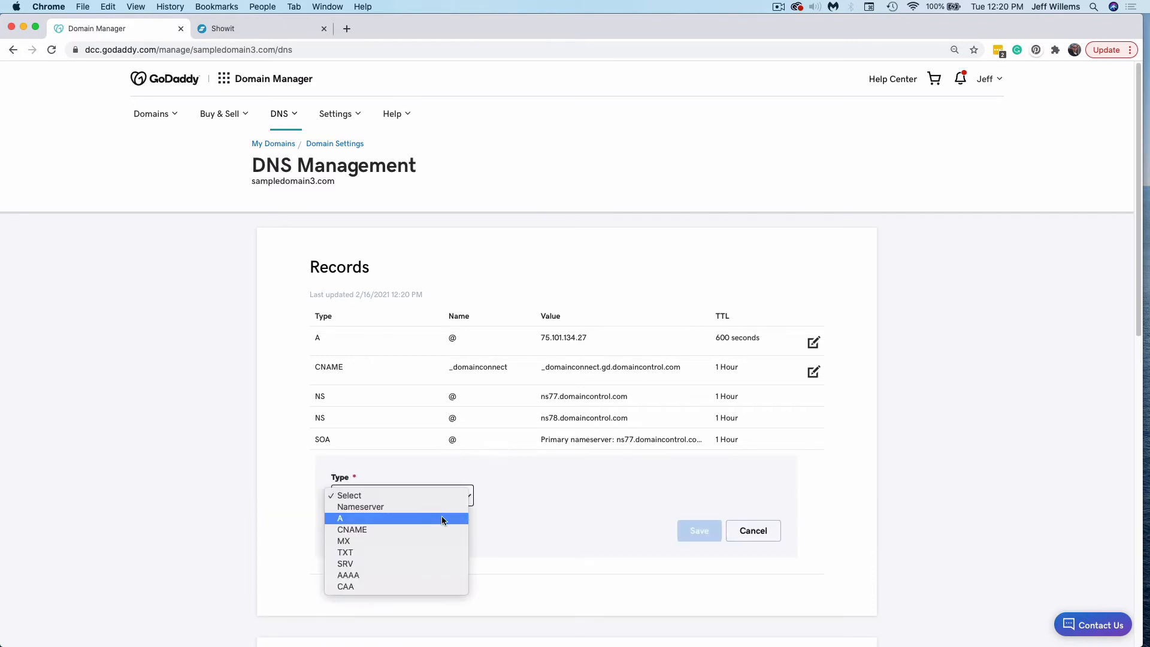
left_click(339, 518)
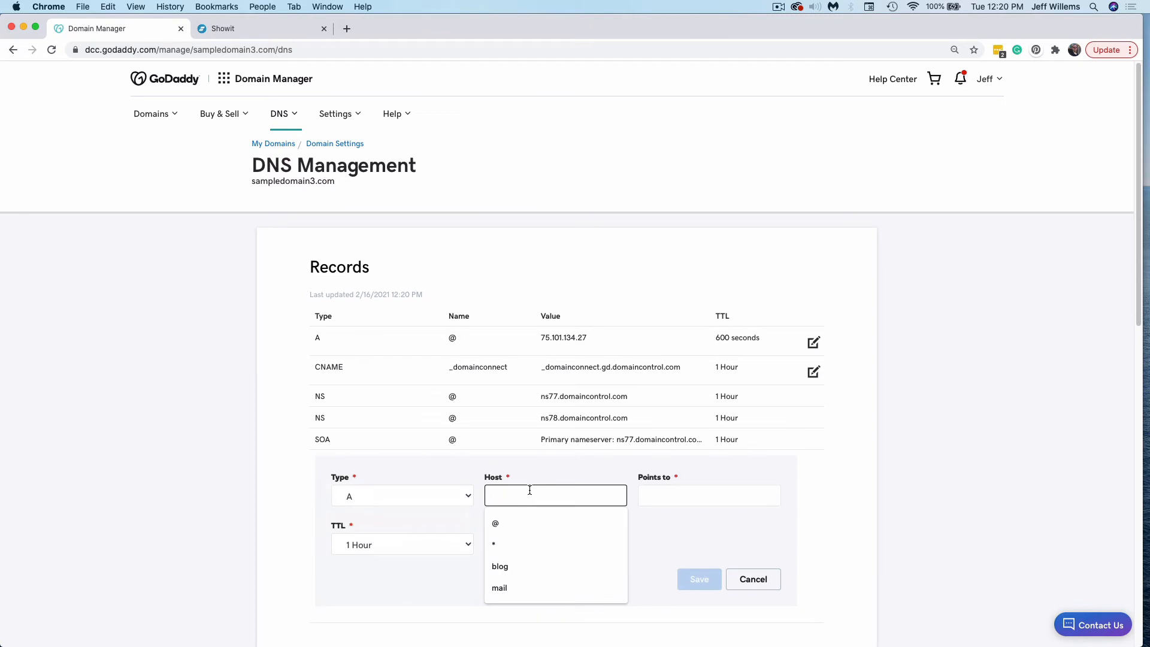
left_click(493, 543)
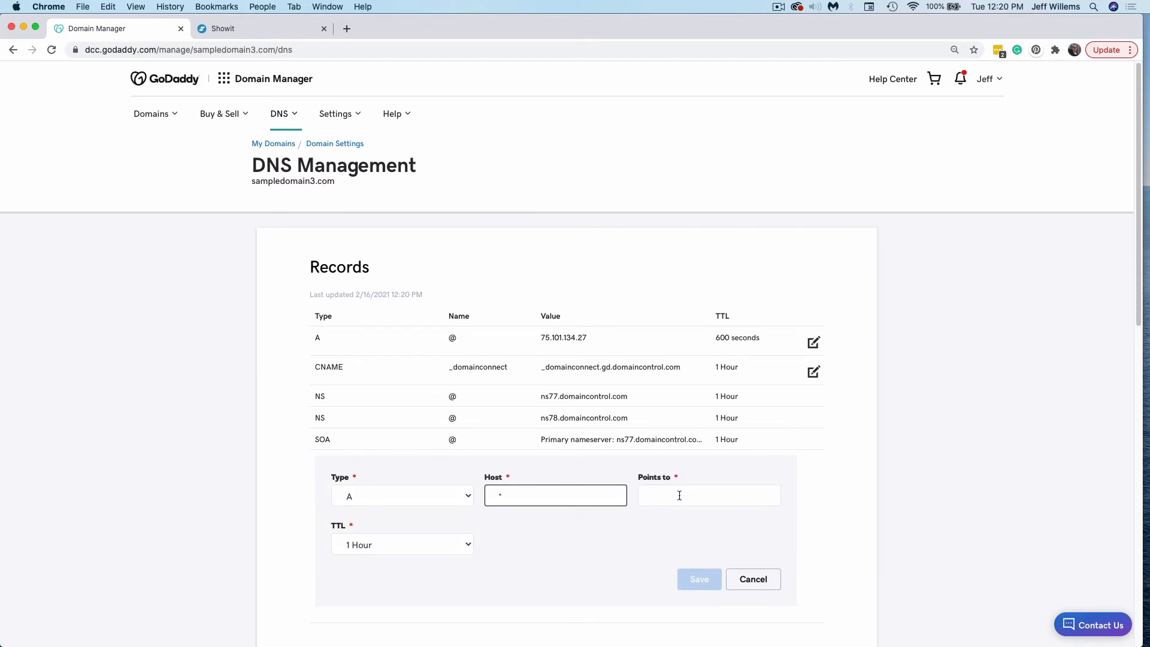
left_click(709, 495)
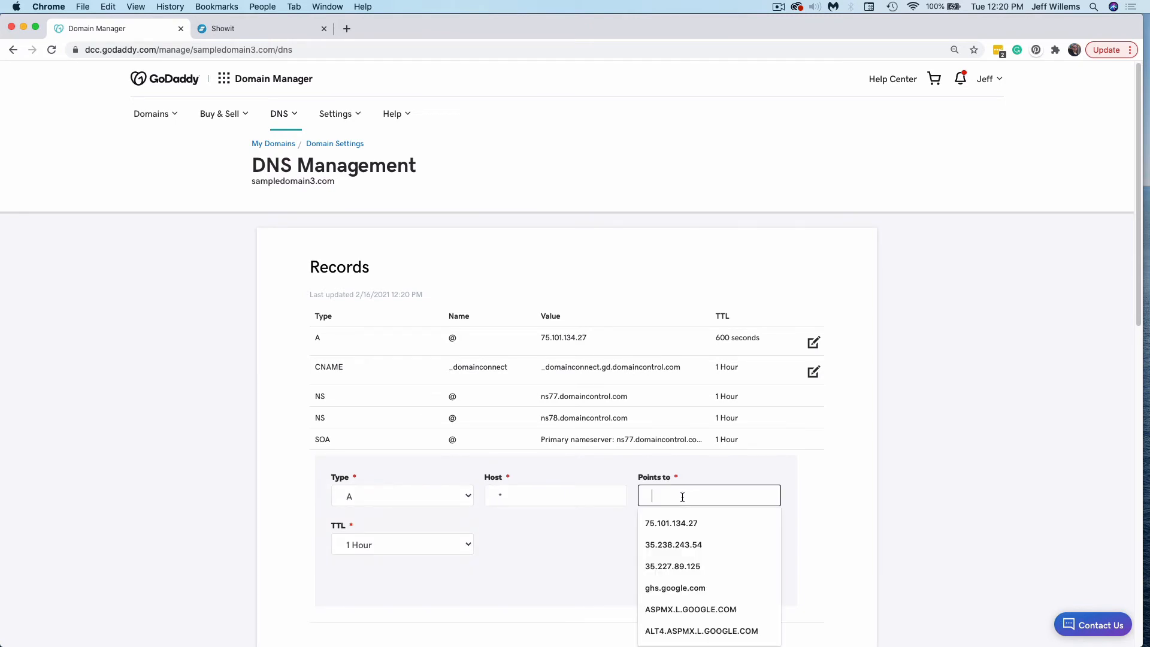
left_click(671, 523)
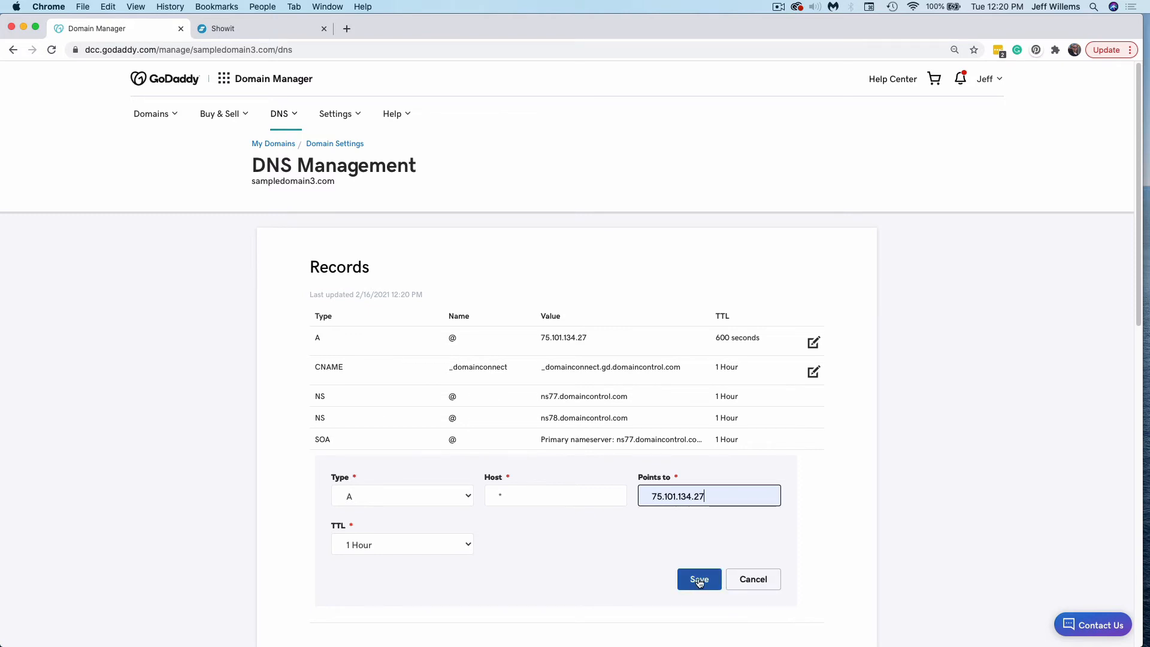
left_click(697, 579)
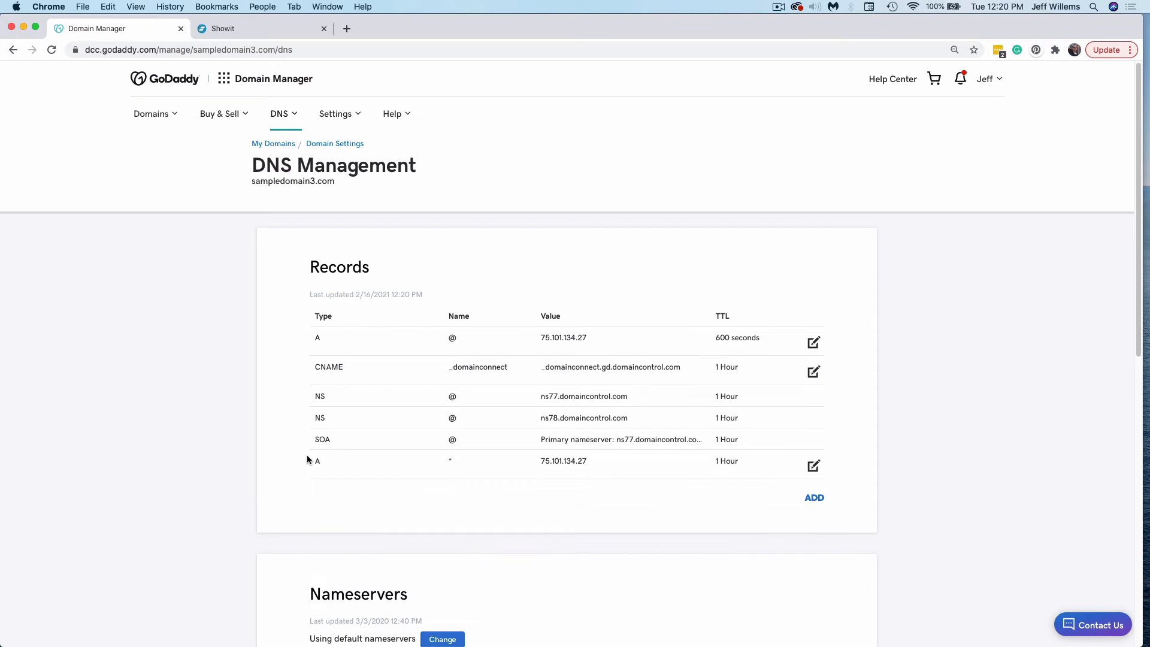
mouse_move(807, 503)
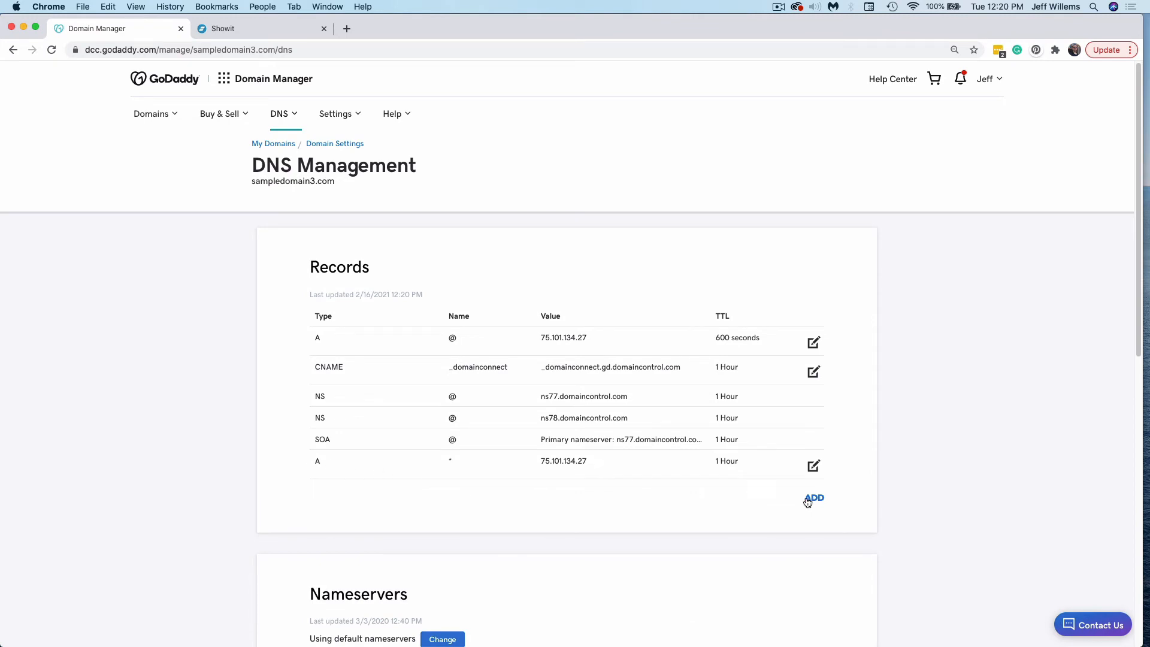
Add and save a CNAME record with host www pointing to sampledomain3.com
left_click(813, 499)
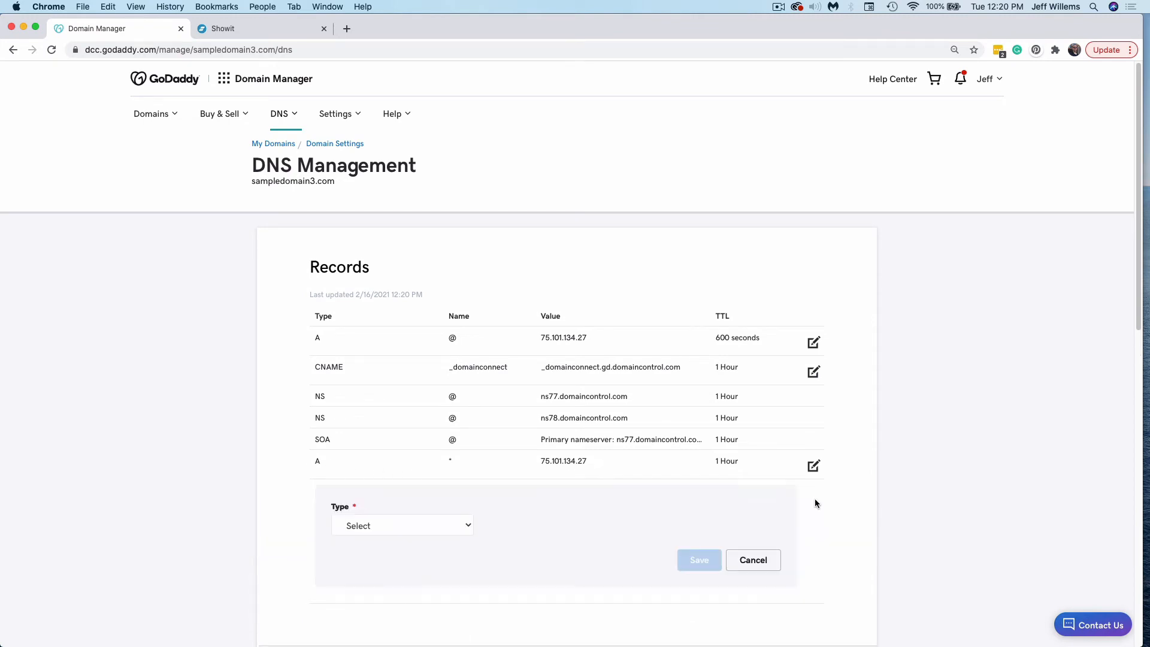
left_click(402, 526)
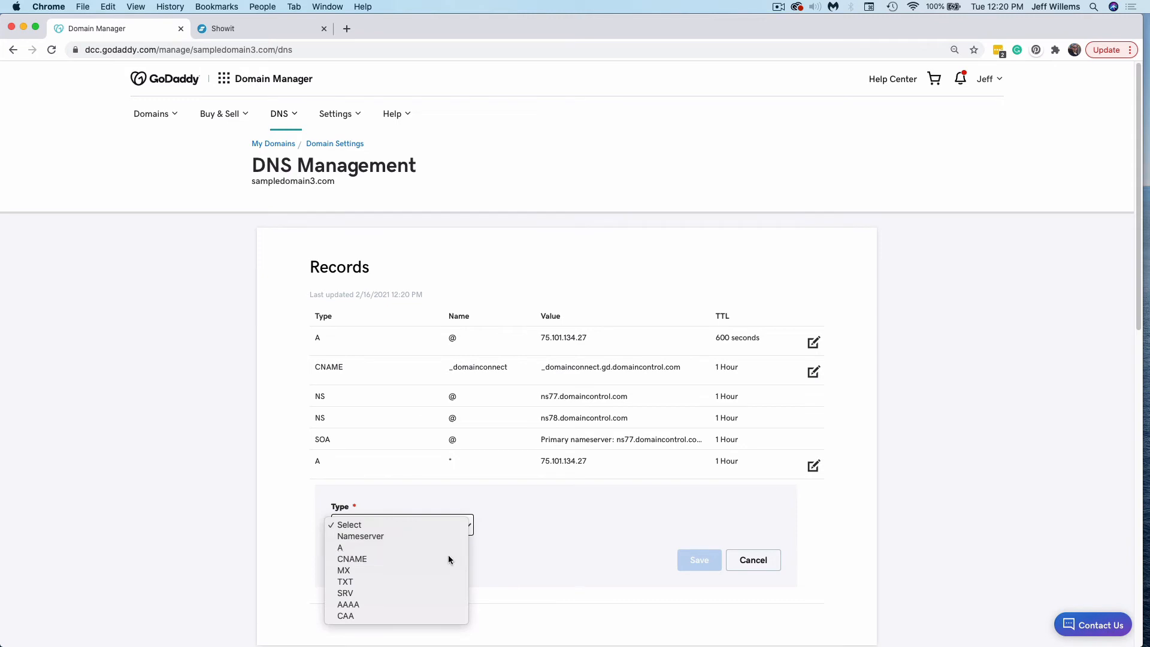
left_click(352, 558)
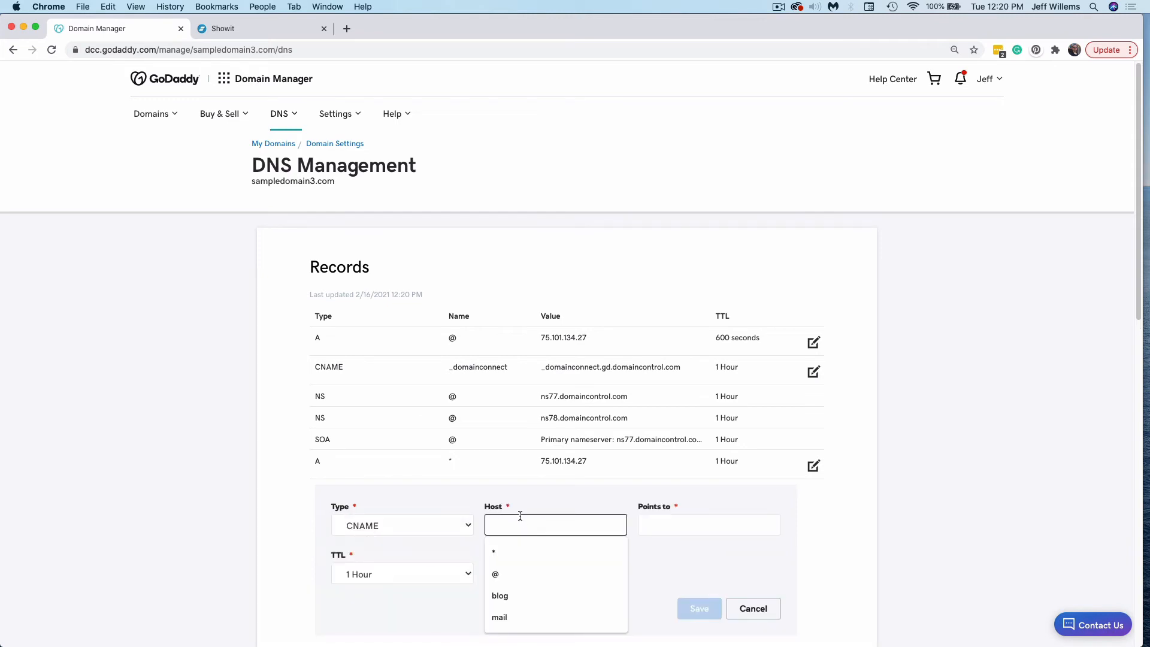
type("www")
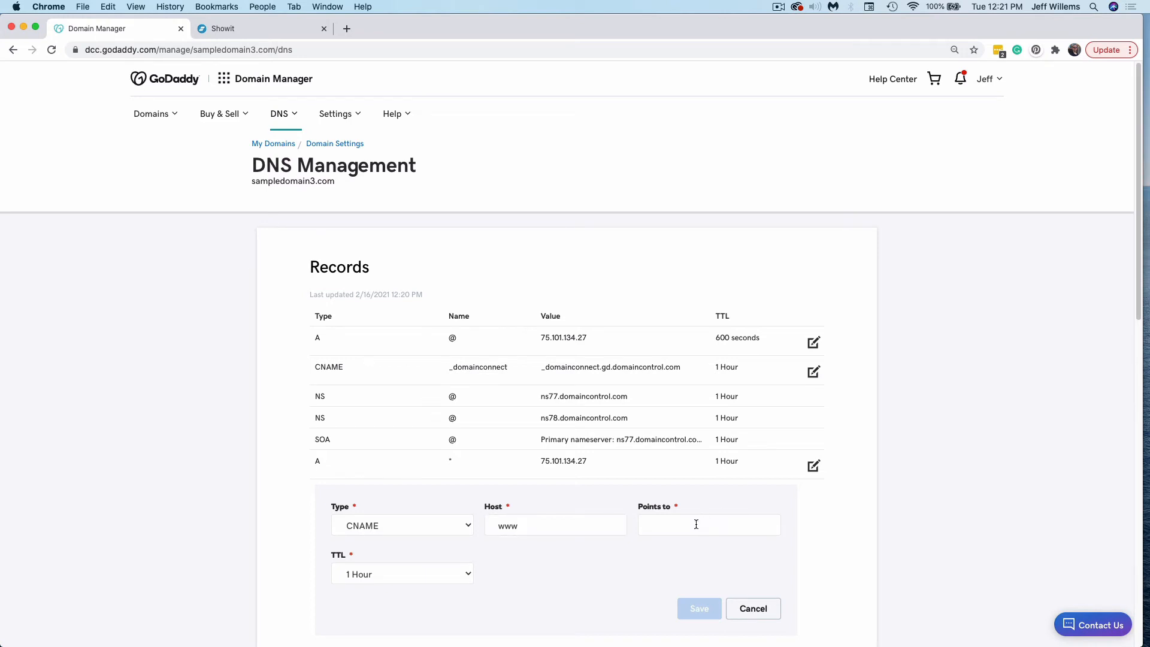
left_click_drag(253, 181, 334, 181)
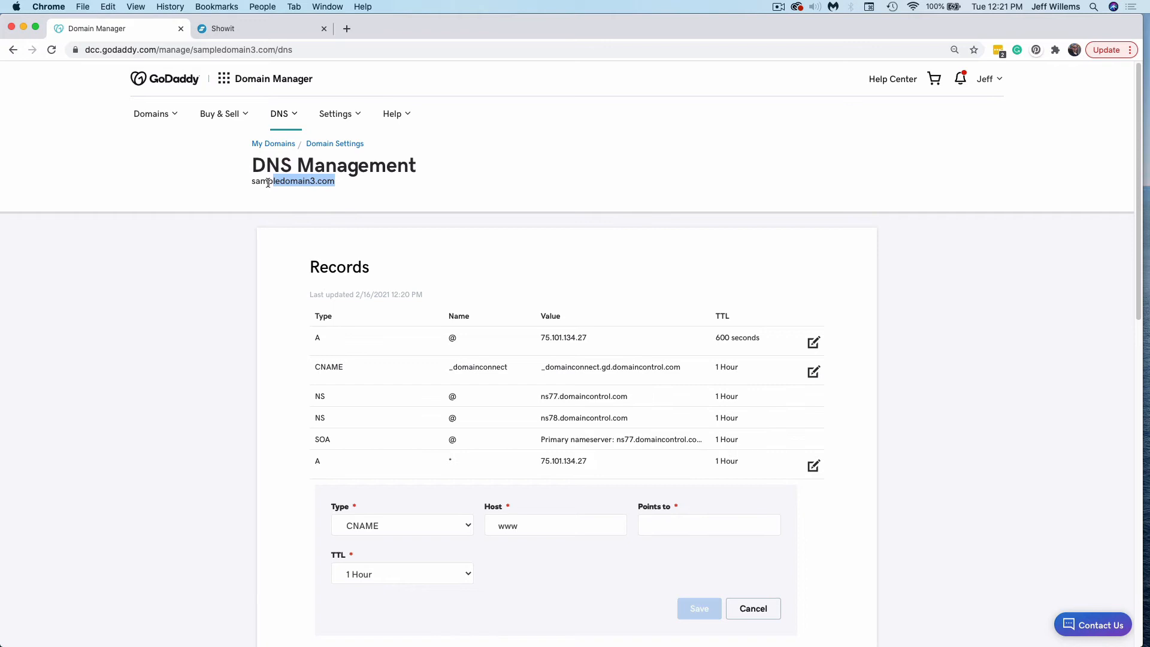
double_click(292, 181)
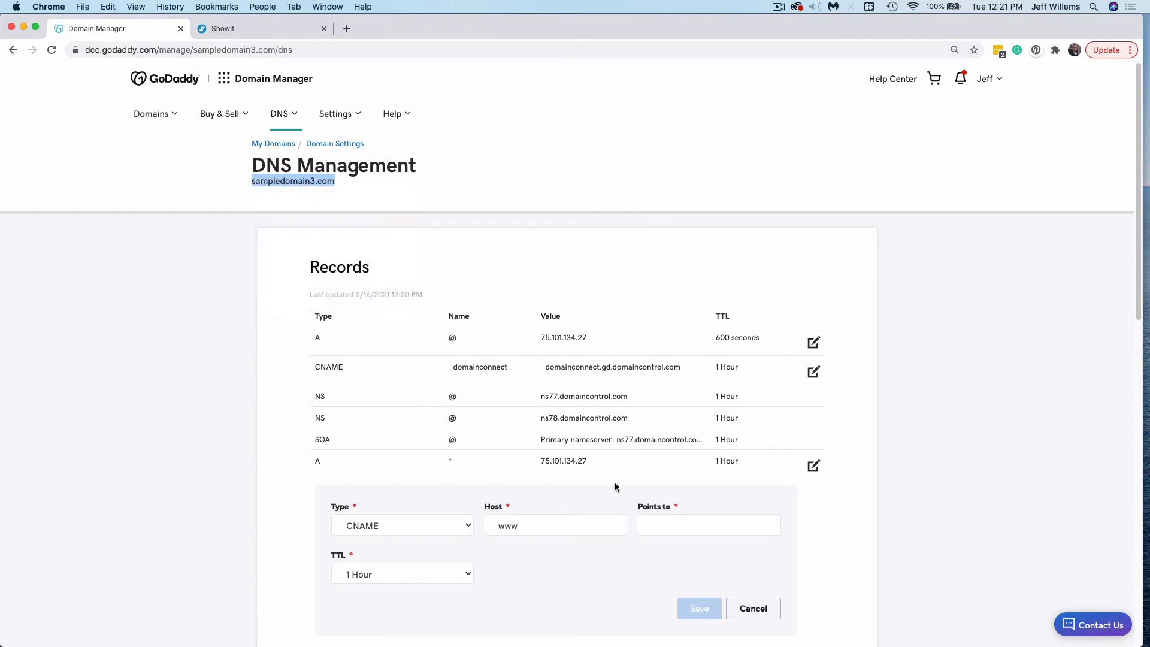
left_click(708, 524)
type("@")
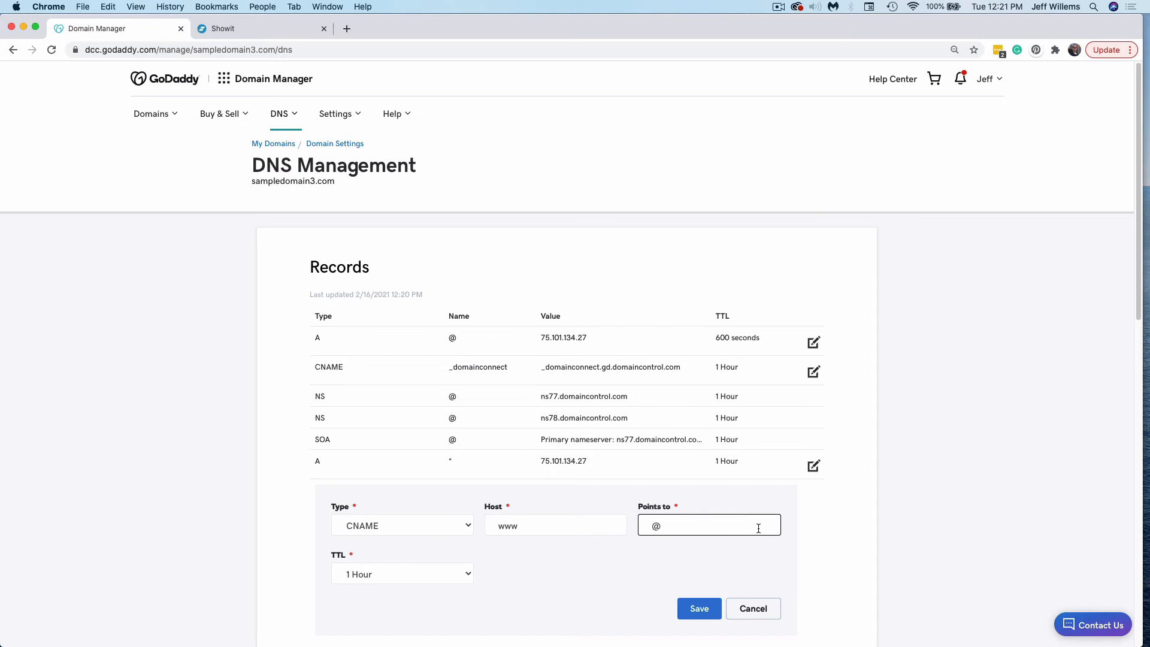
type("sampledomain3.com")
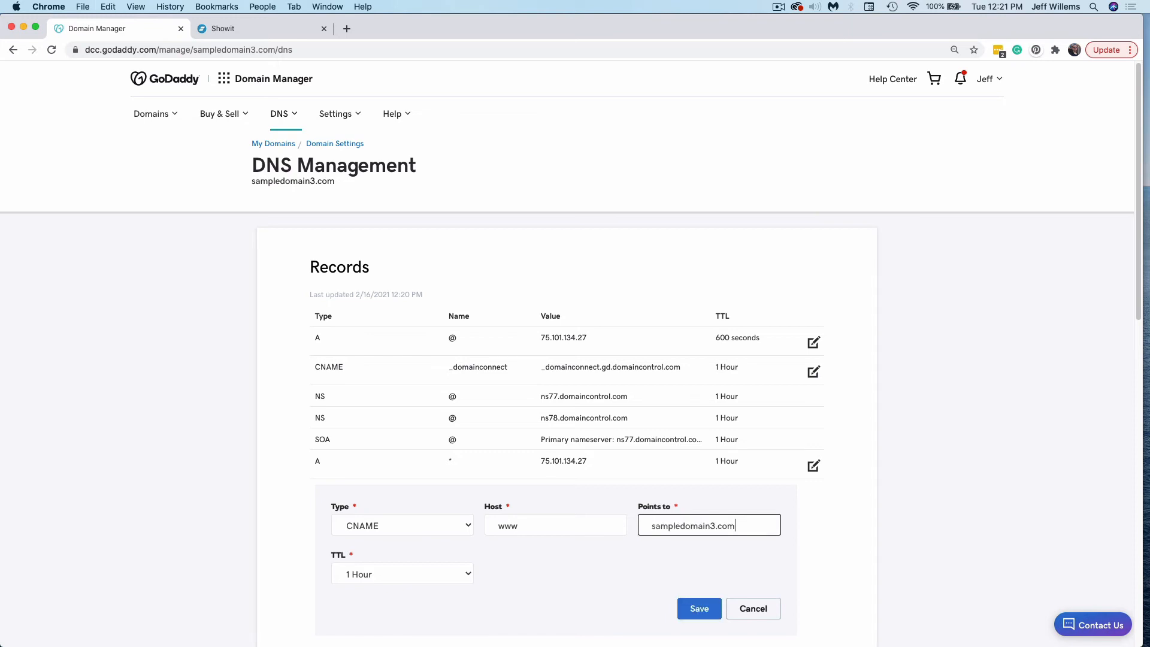
left_click(697, 608)
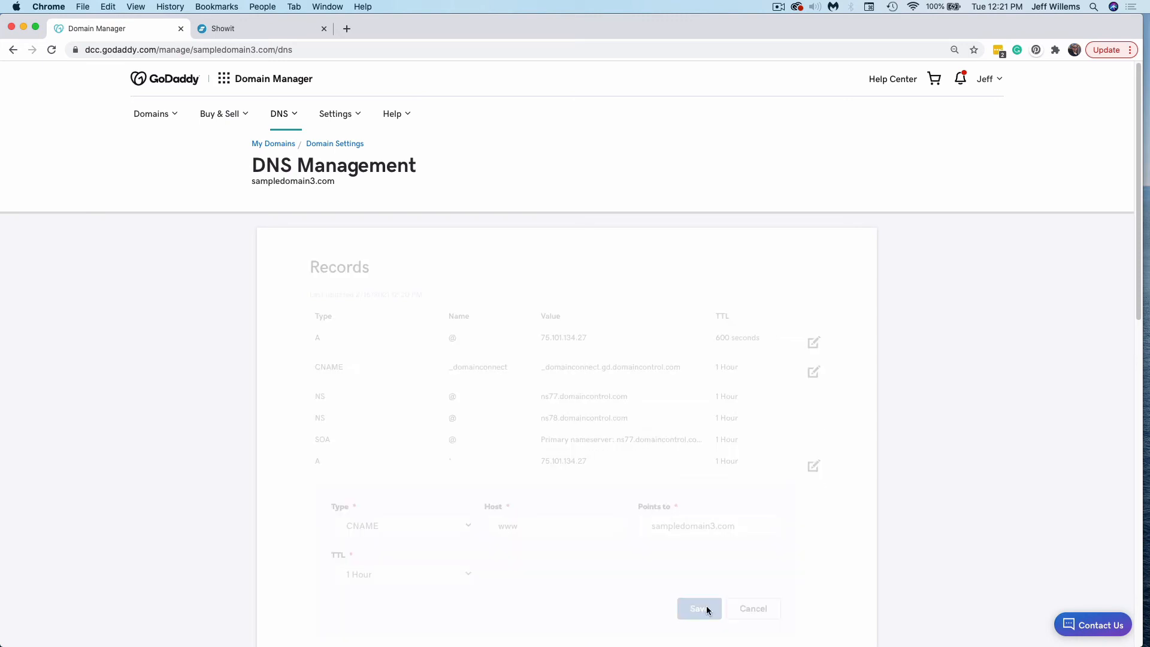
left_click(697, 608)
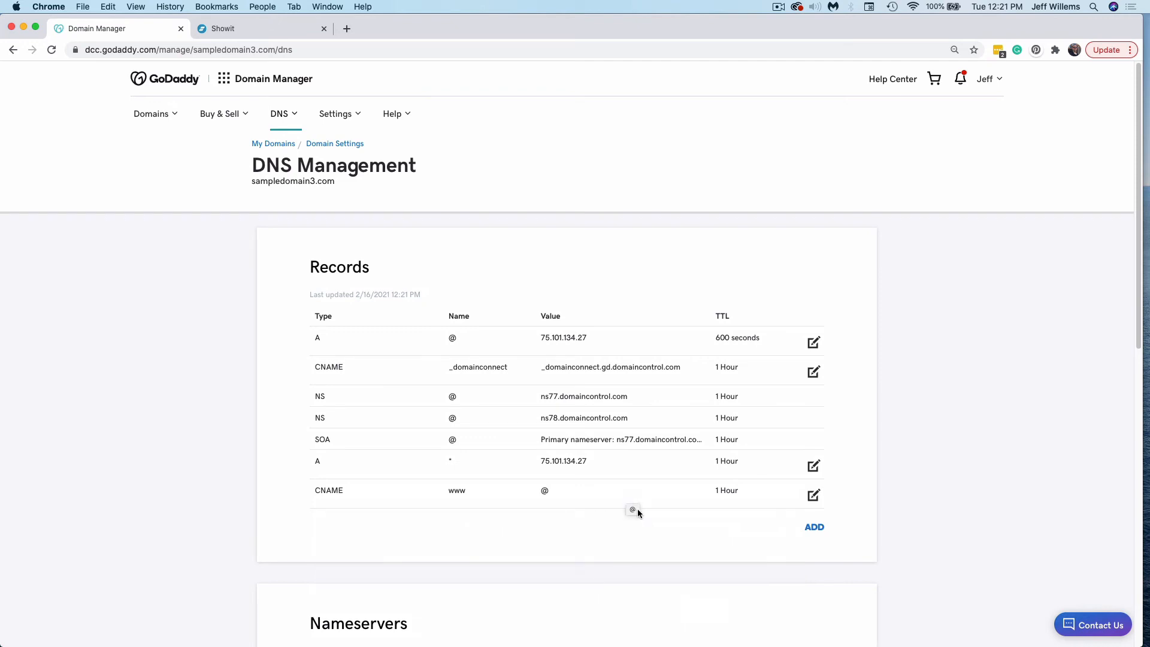
mouse_move(505, 510)
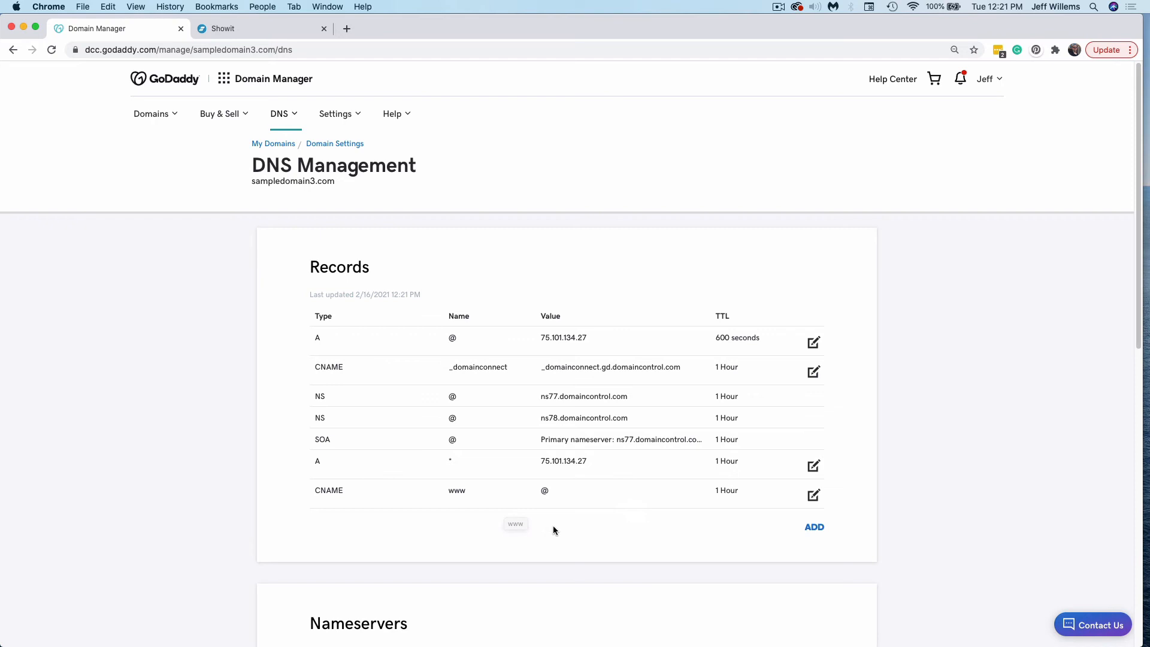
mouse_move(357, 495)
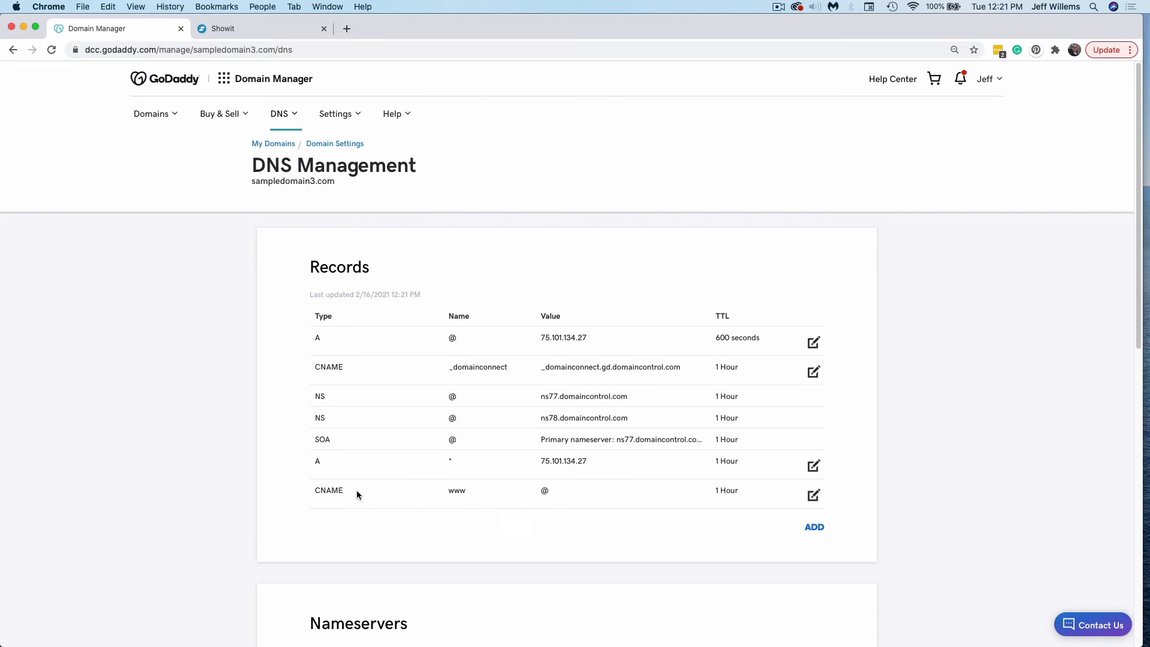
mouse_move(460, 494)
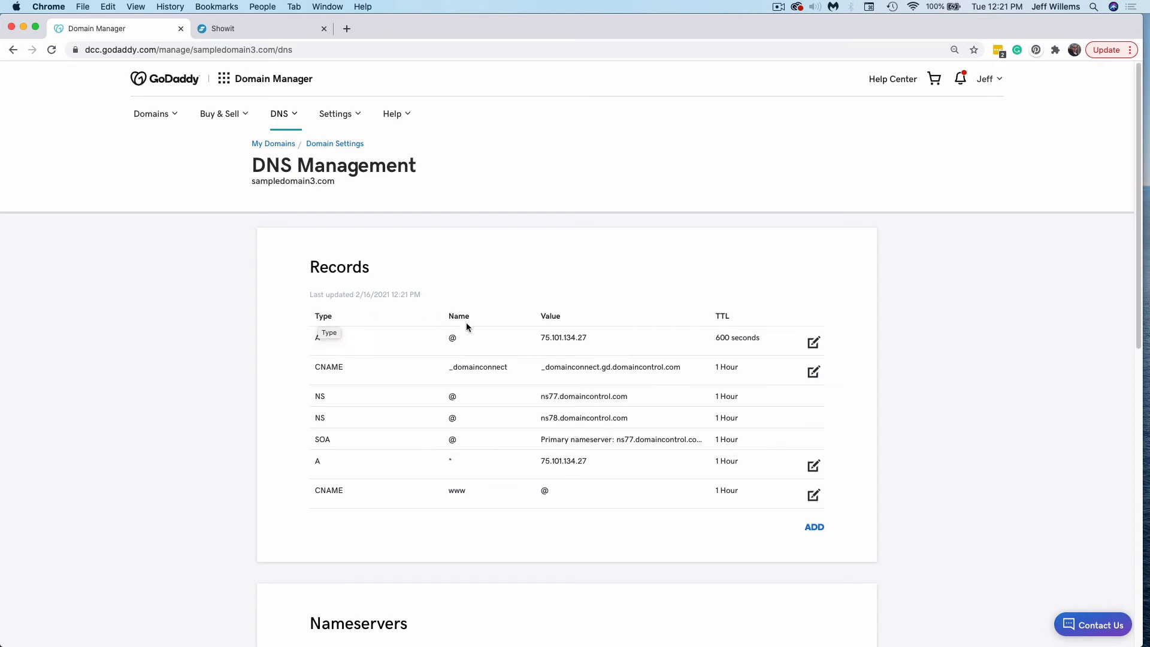
mouse_move(667, 277)
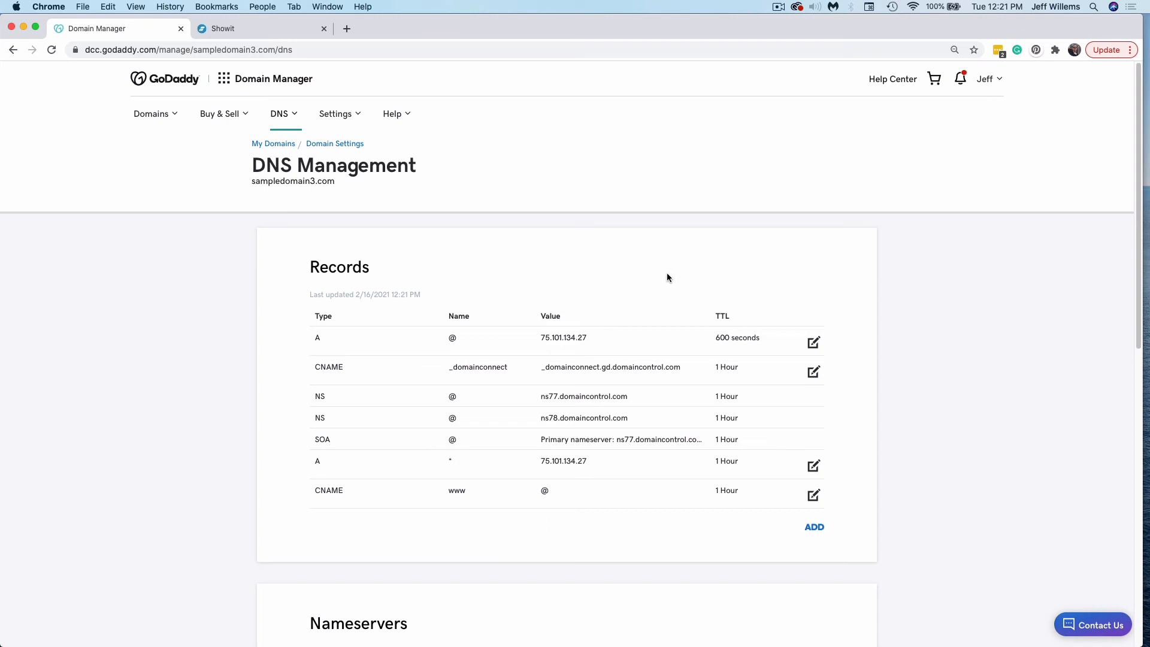
mouse_move(342, 286)
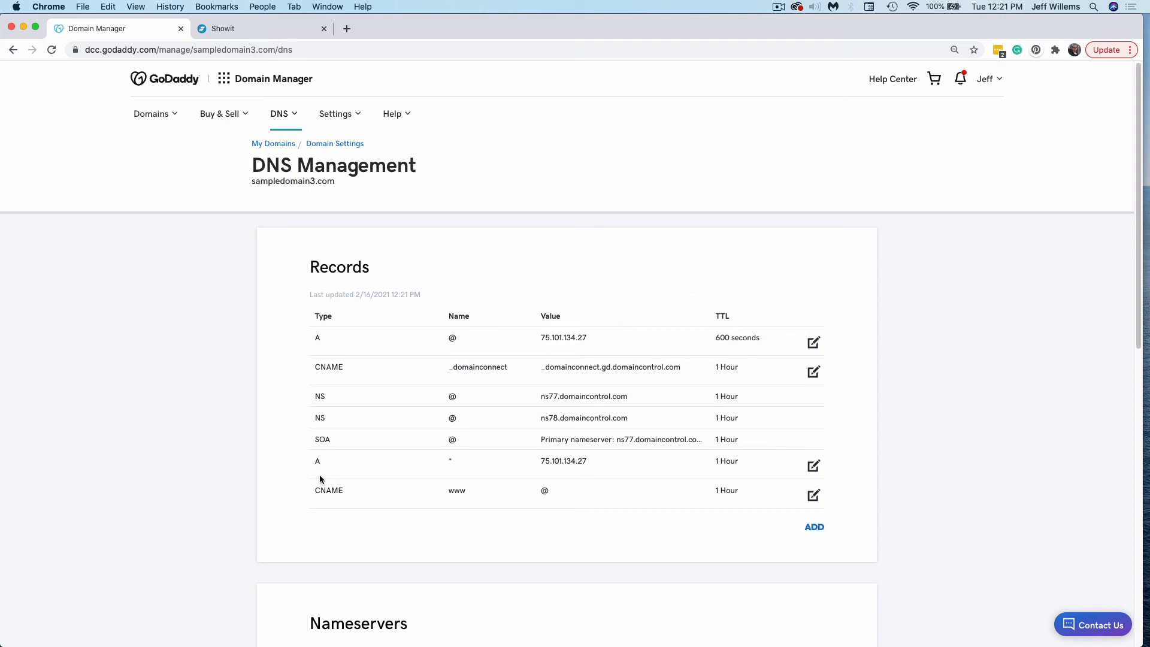
mouse_move(348, 501)
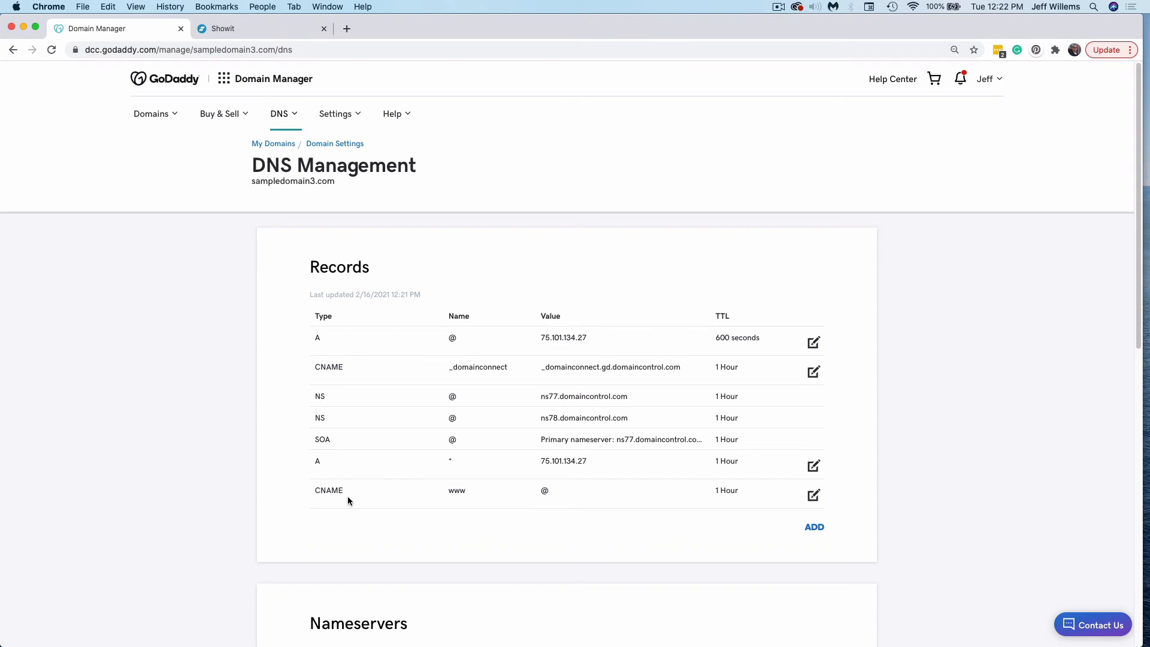
mouse_move(475, 506)
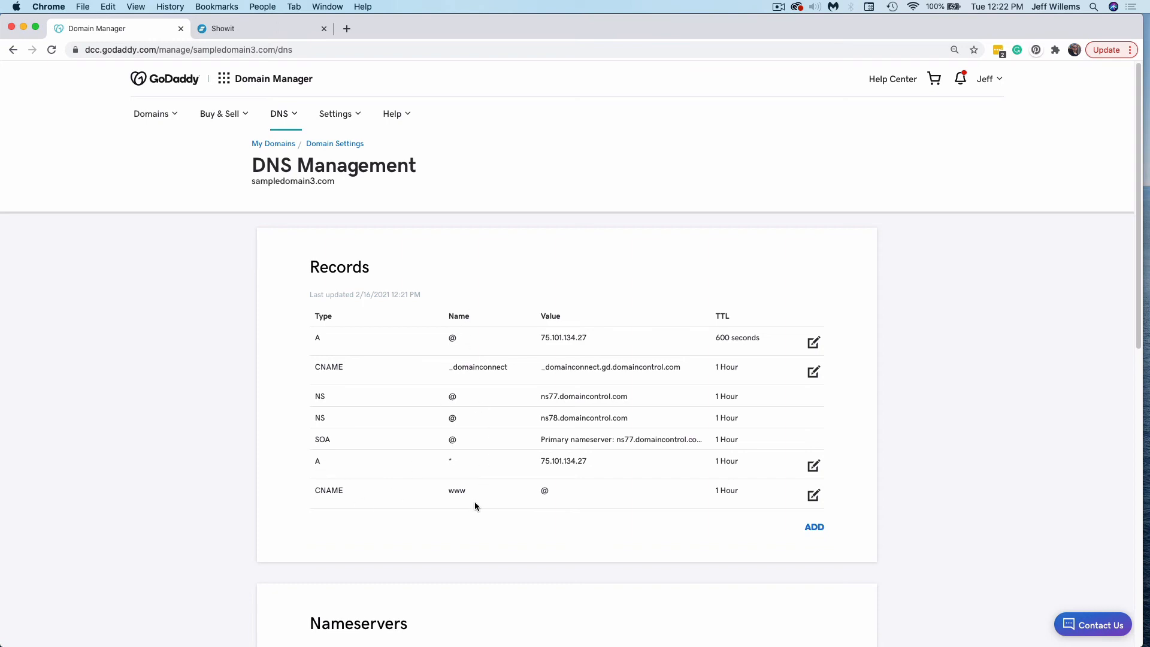
mouse_move(572, 345)
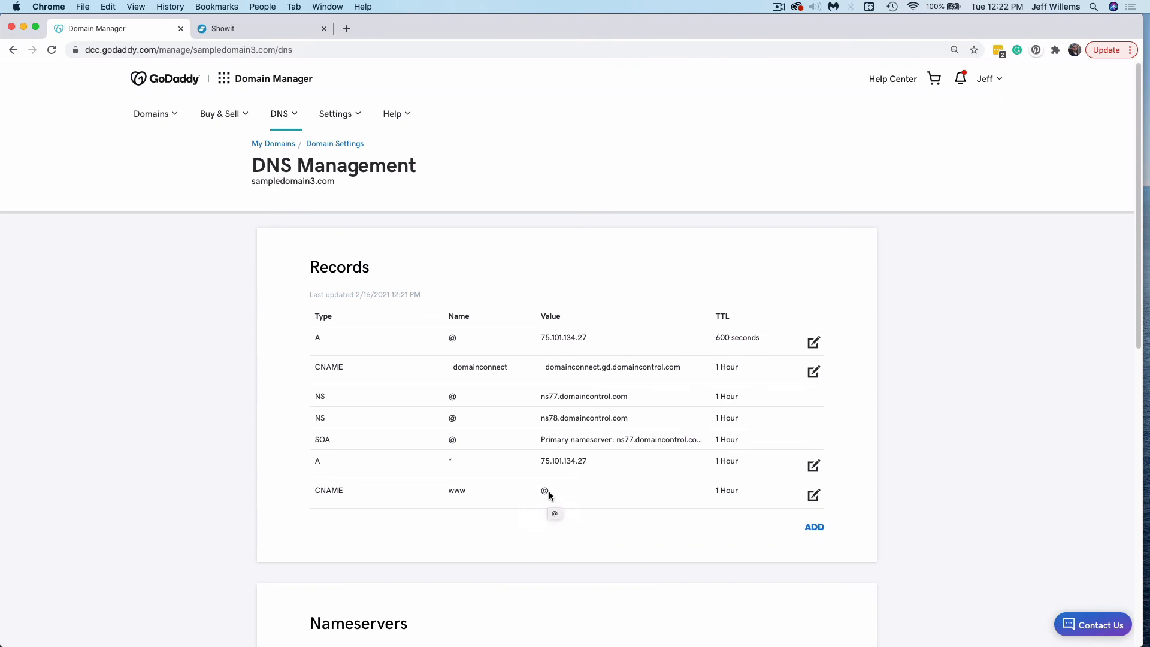
mouse_move(554, 495)
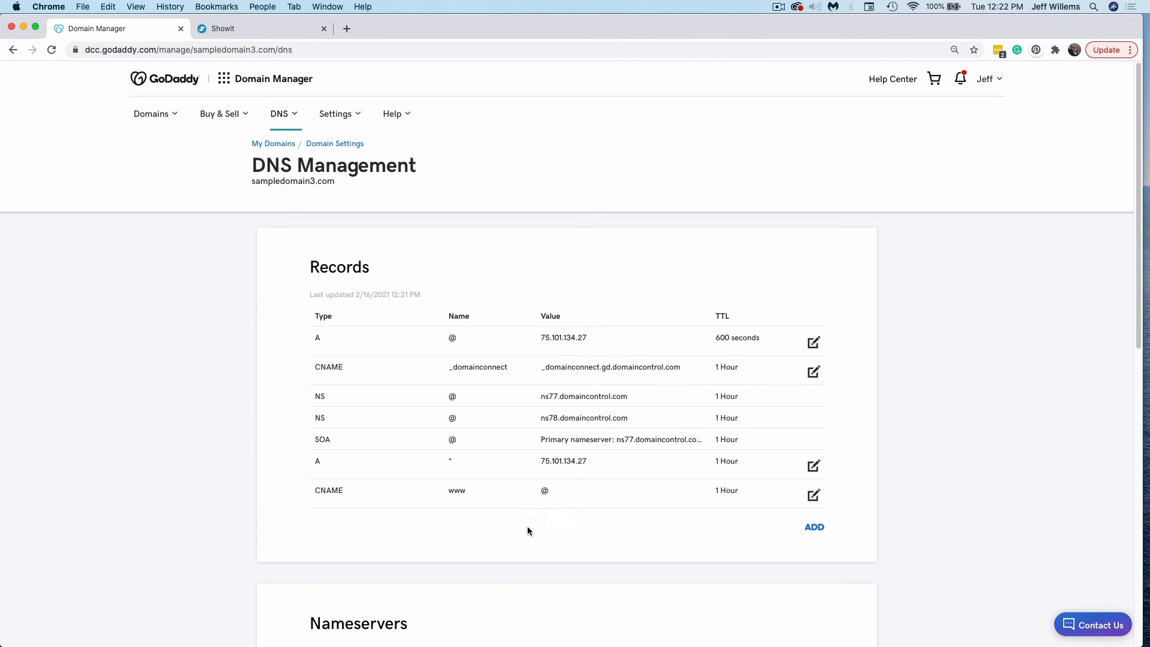
mouse_move(487, 339)
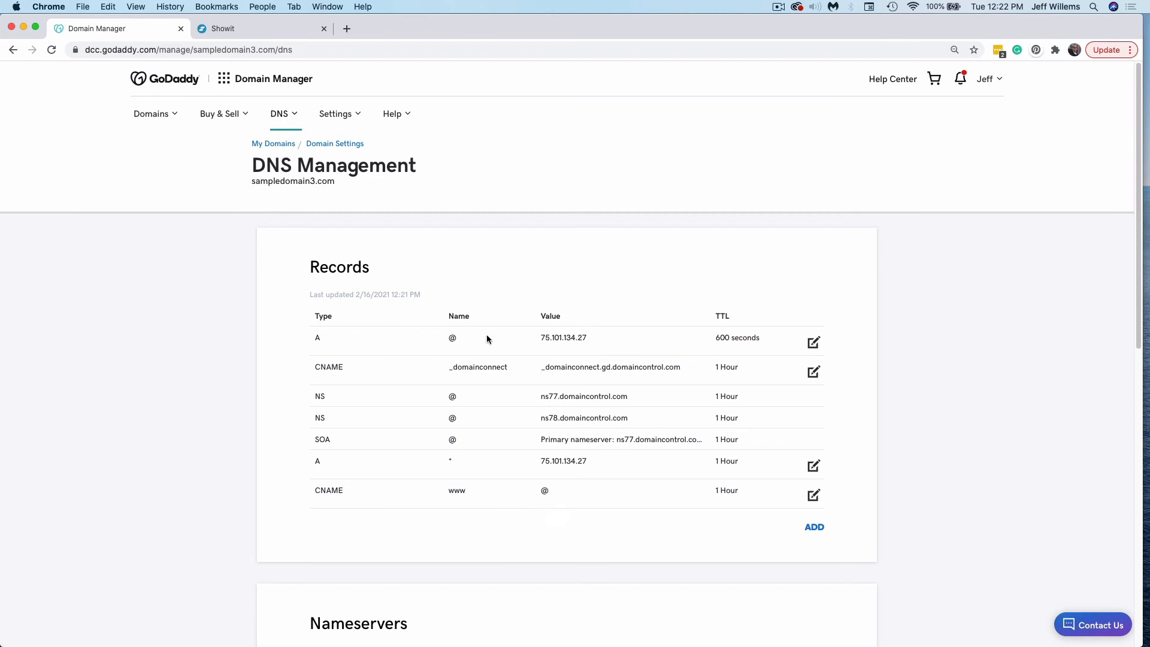
mouse_move(546, 506)
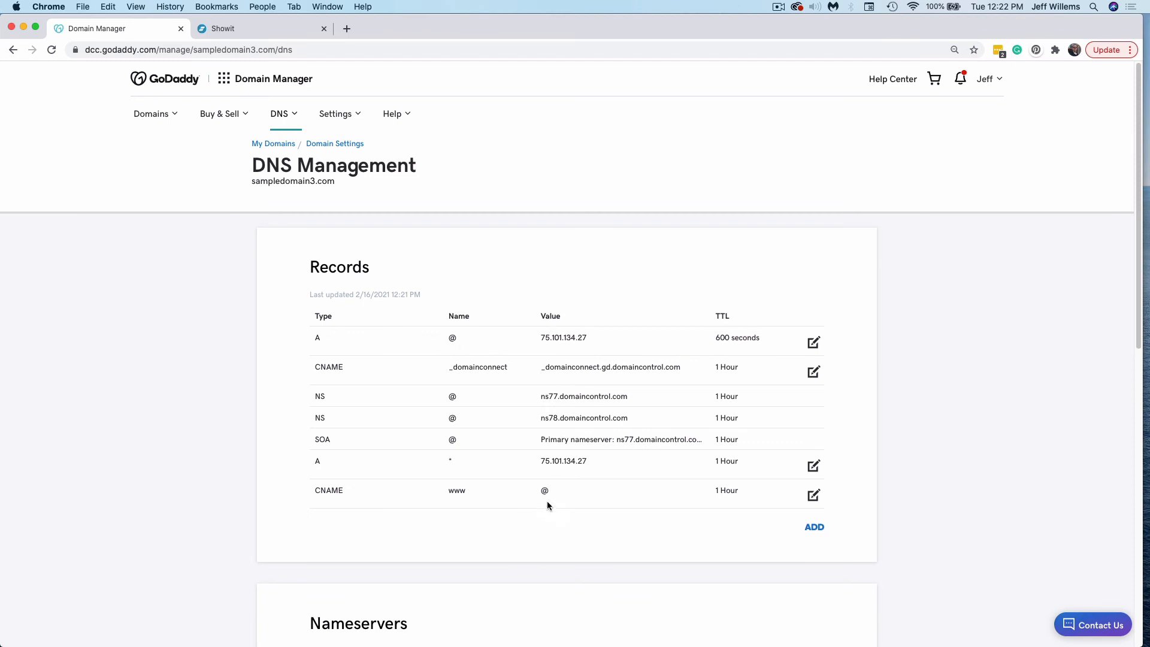
mouse_move(865, 532)
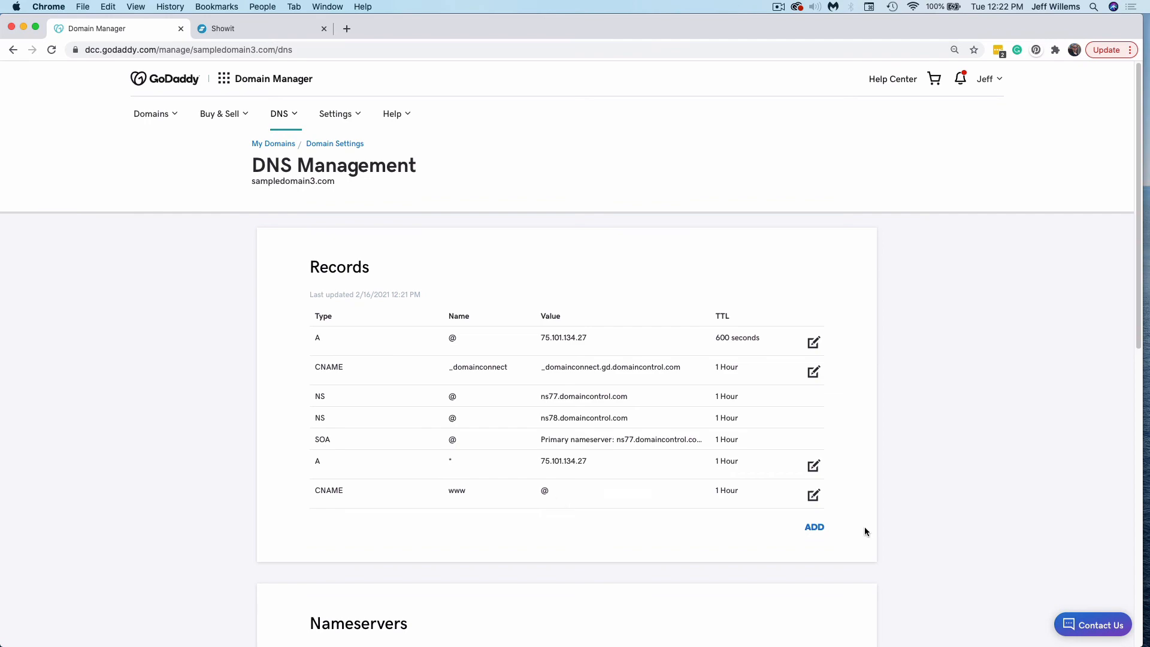
mouse_move(638, 452)
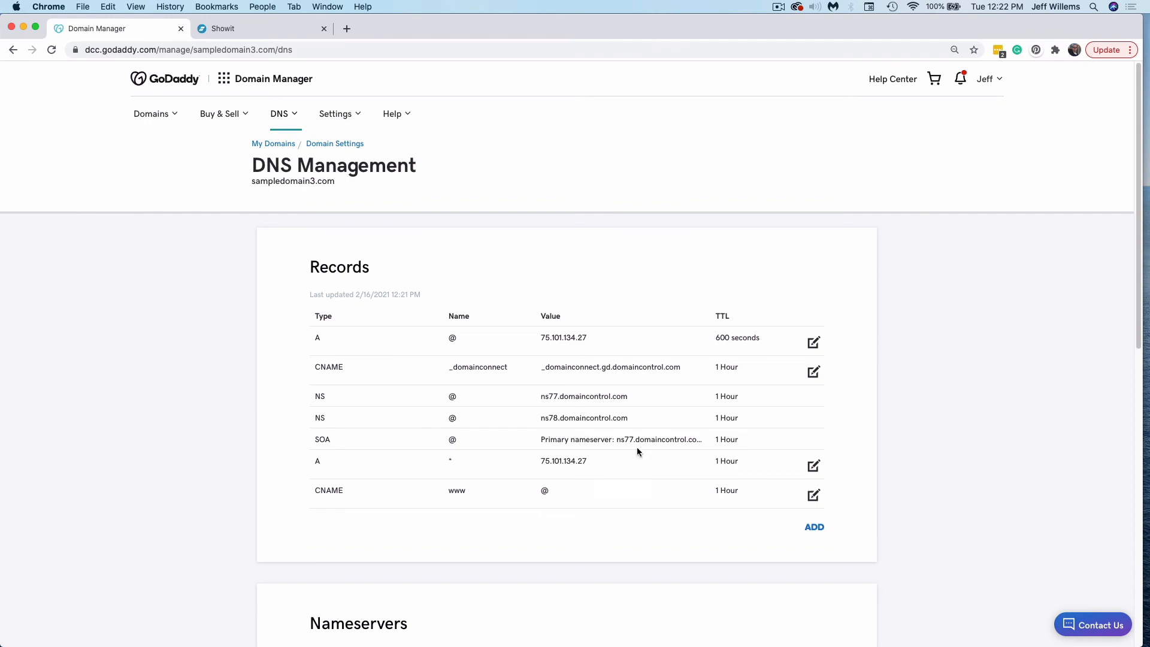
In Showit Site Settings, set the custom domain to sampledomain3.com and save
left_click(260, 28)
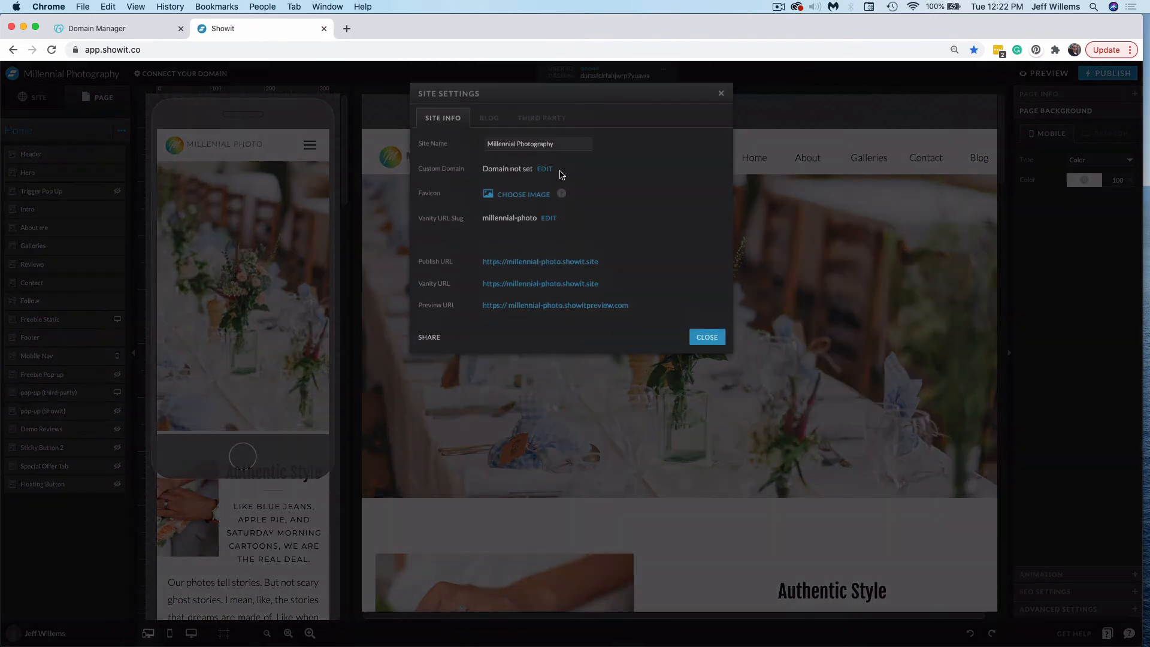
left_click(544, 169)
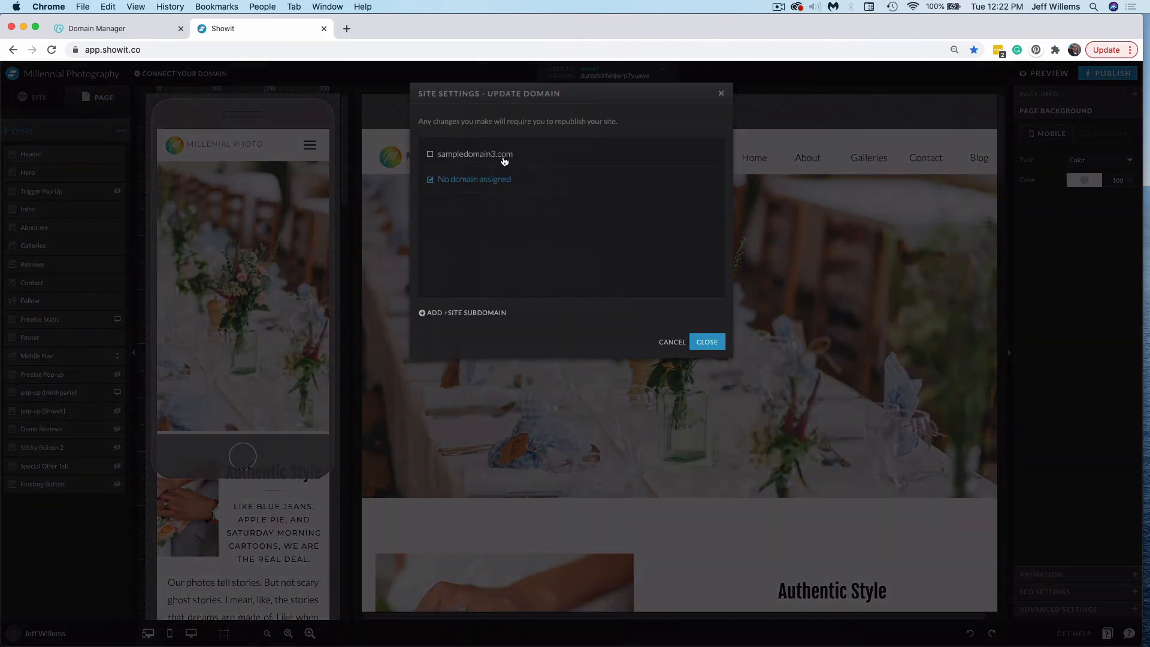
left_click(431, 154)
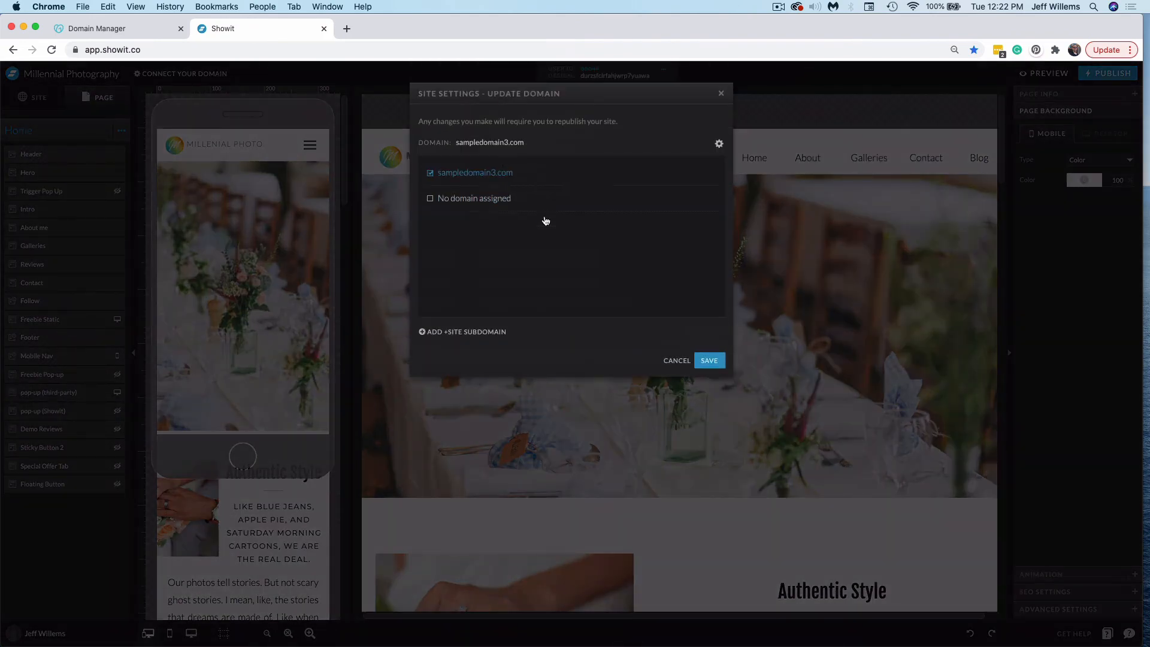
left_click(708, 360)
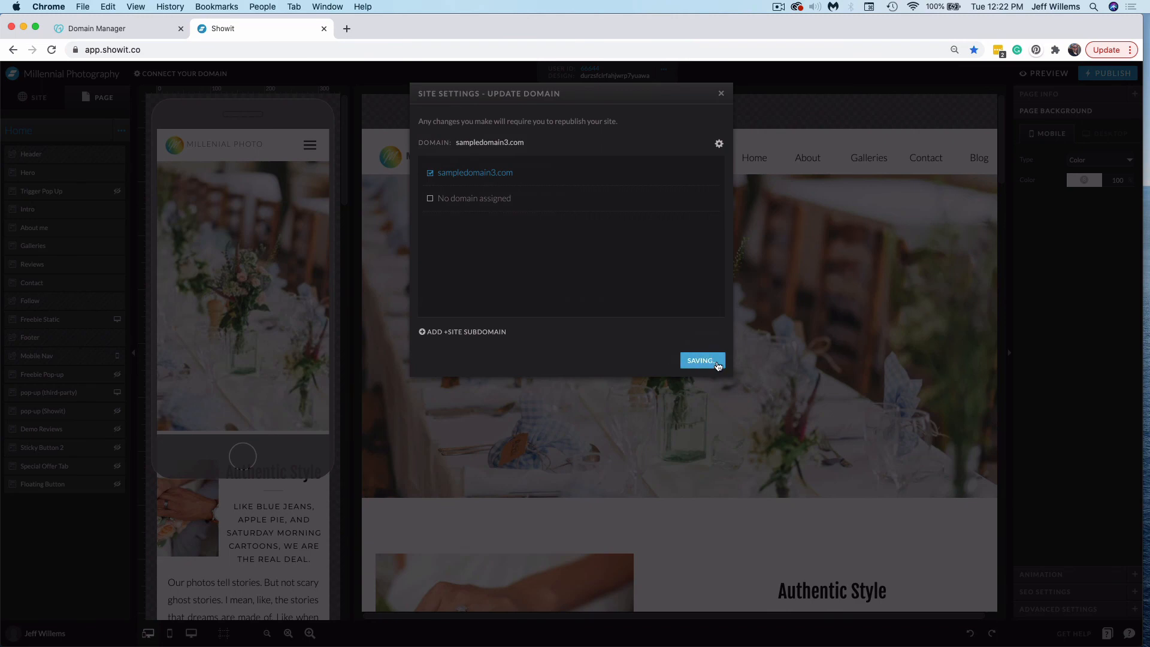
left_click(700, 360)
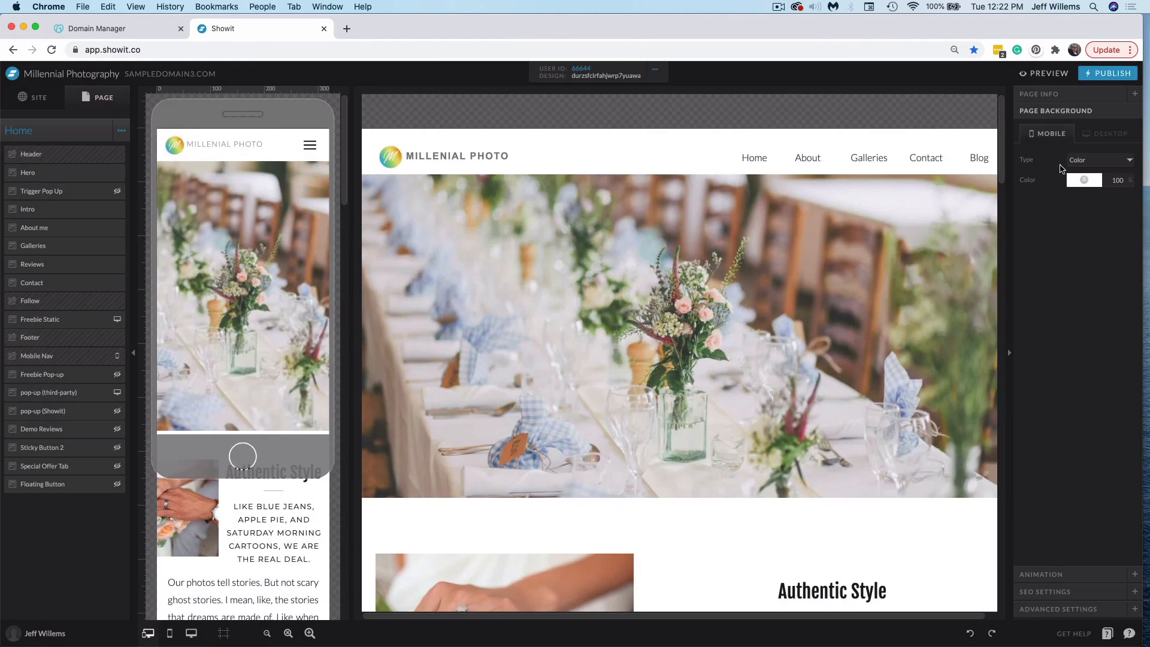
Publish the site to sampledomain3.com and open the live page
left_click(1107, 72)
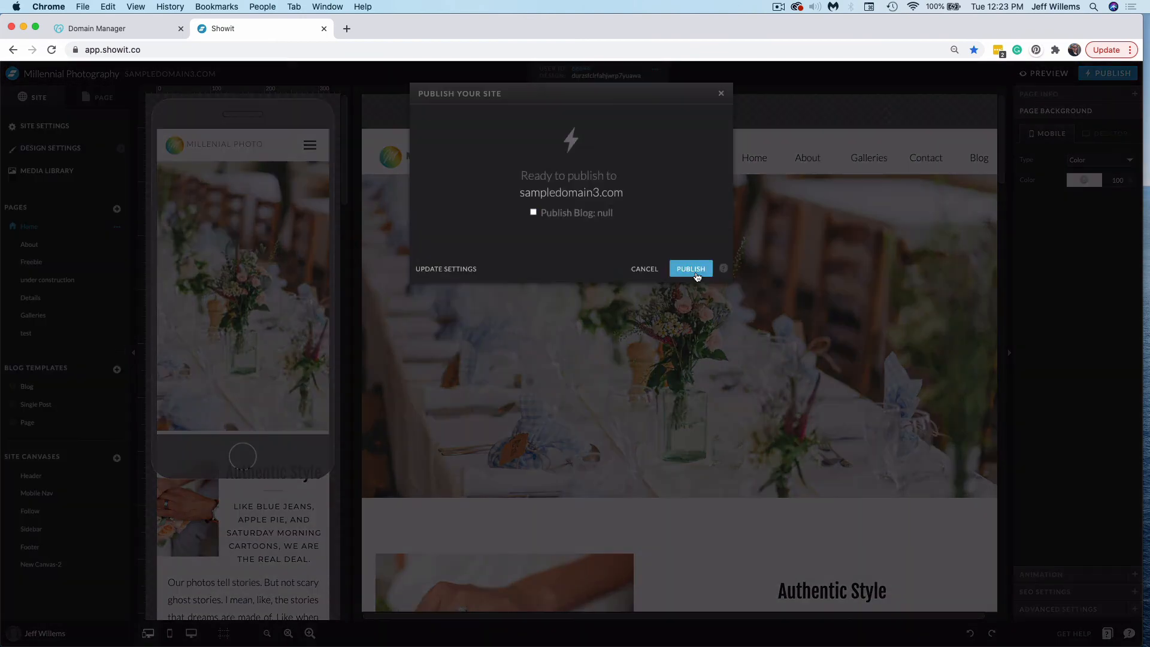
left_click(689, 269)
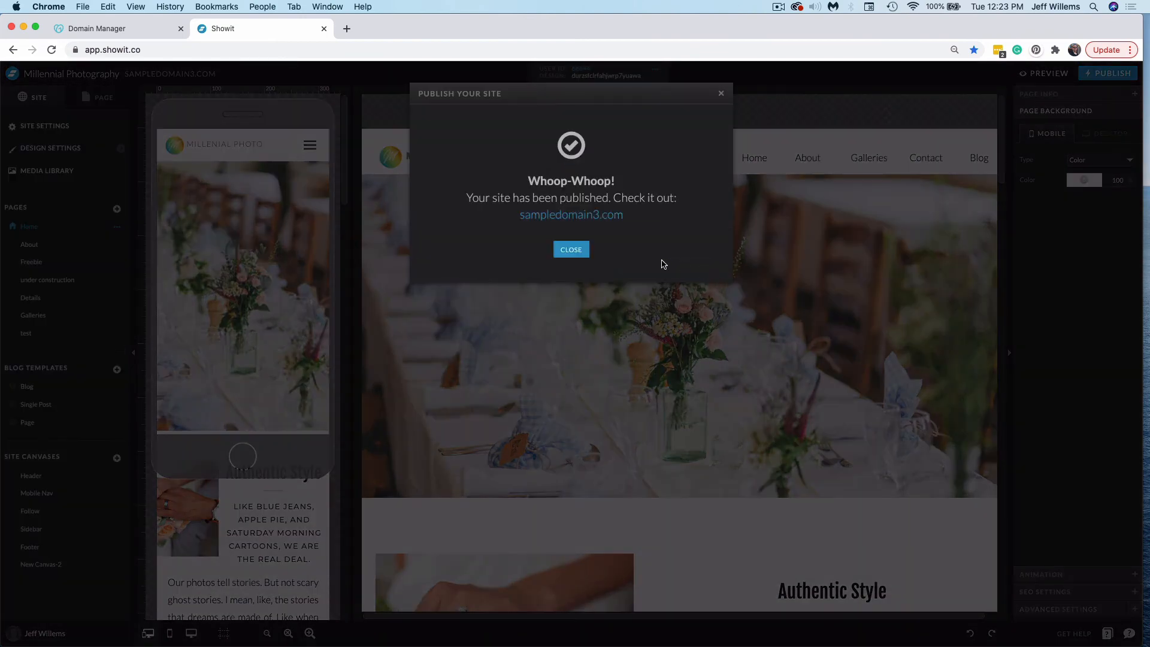
left_click(570, 214)
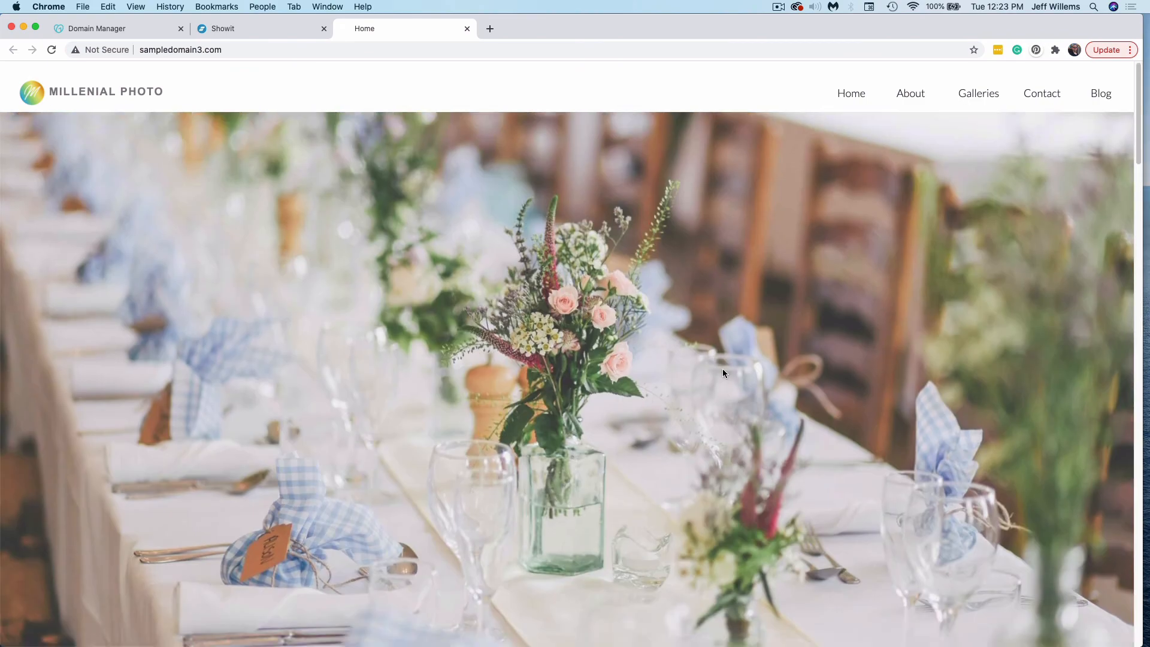
mouse_move(150, 126)
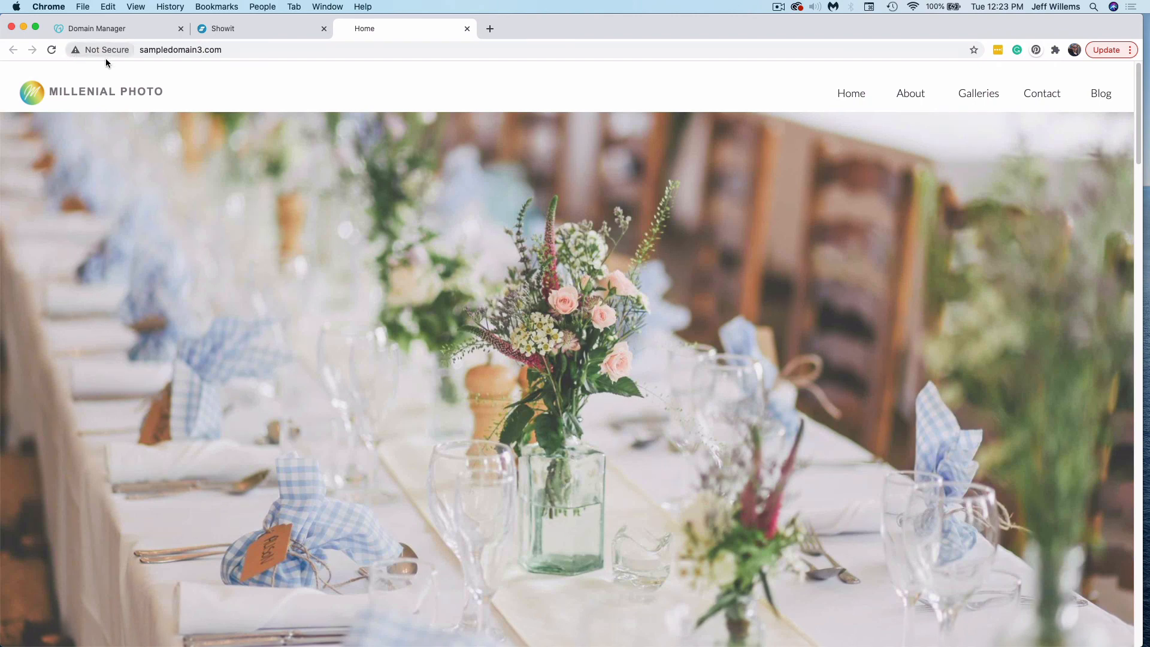
mouse_move(369, 287)
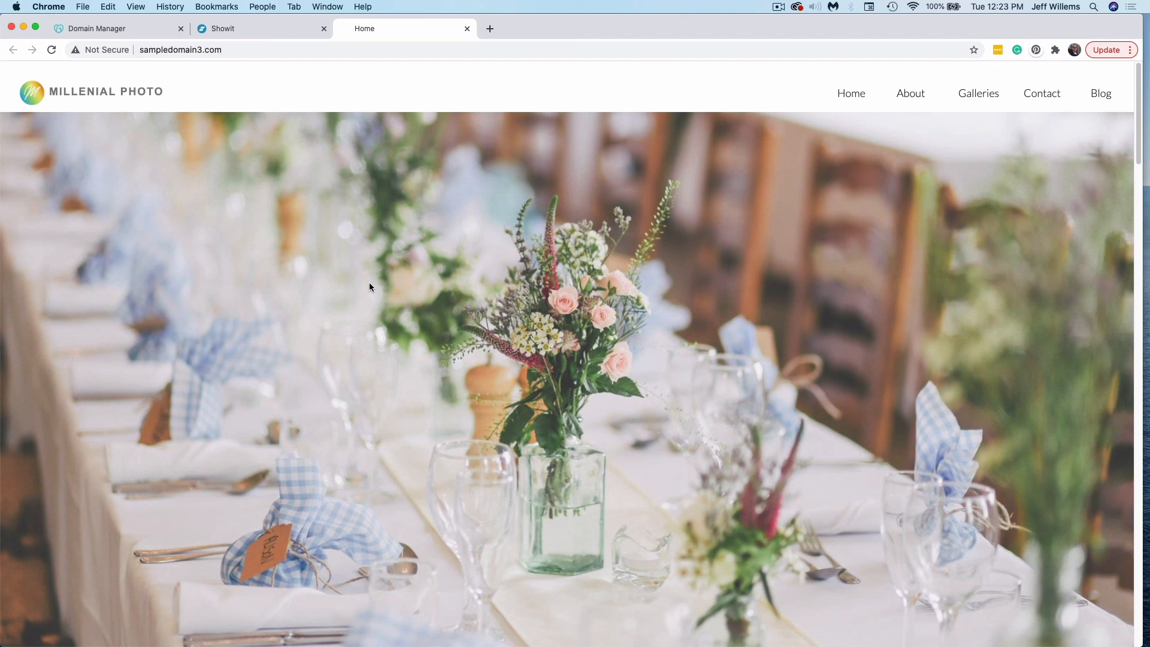
After viewing the live sampledomain3.com site, return to the Showit editor tab
left_click(249, 29)
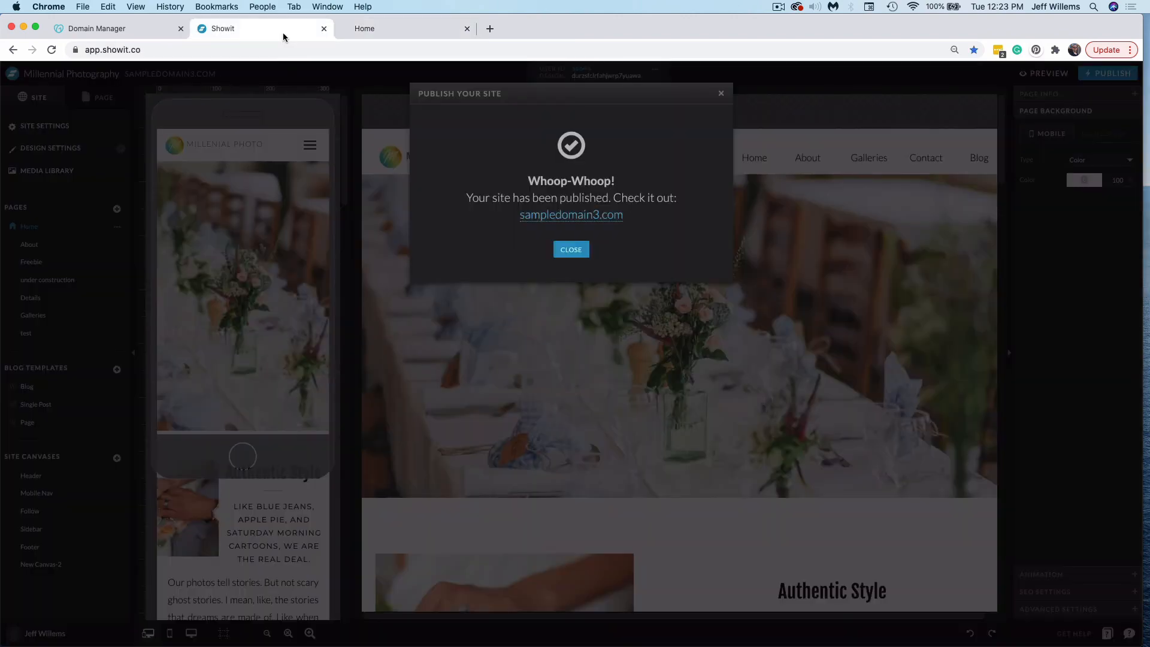